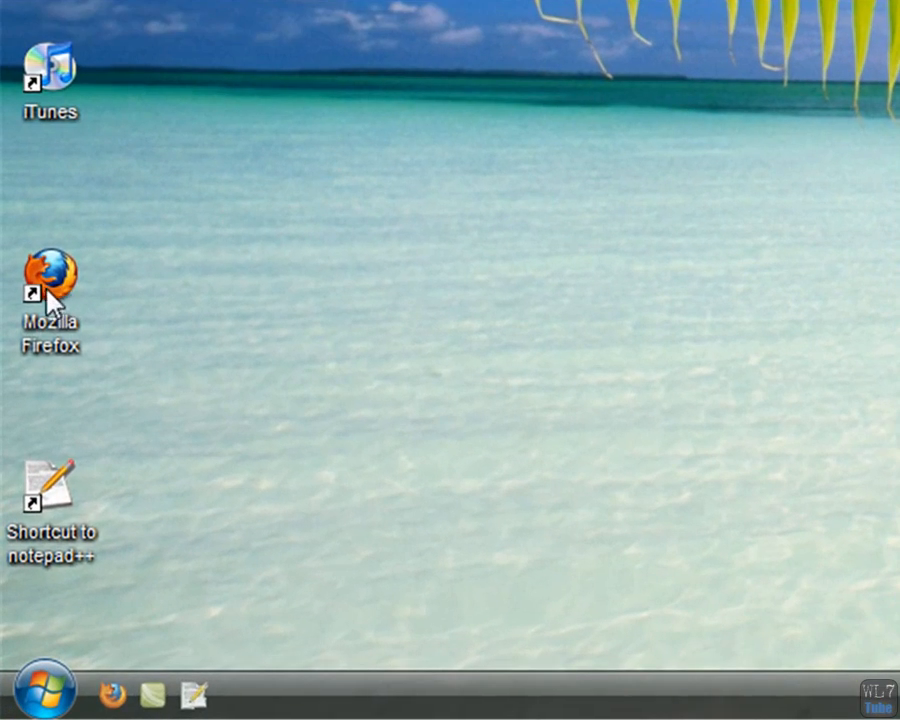
left_click(49, 283)
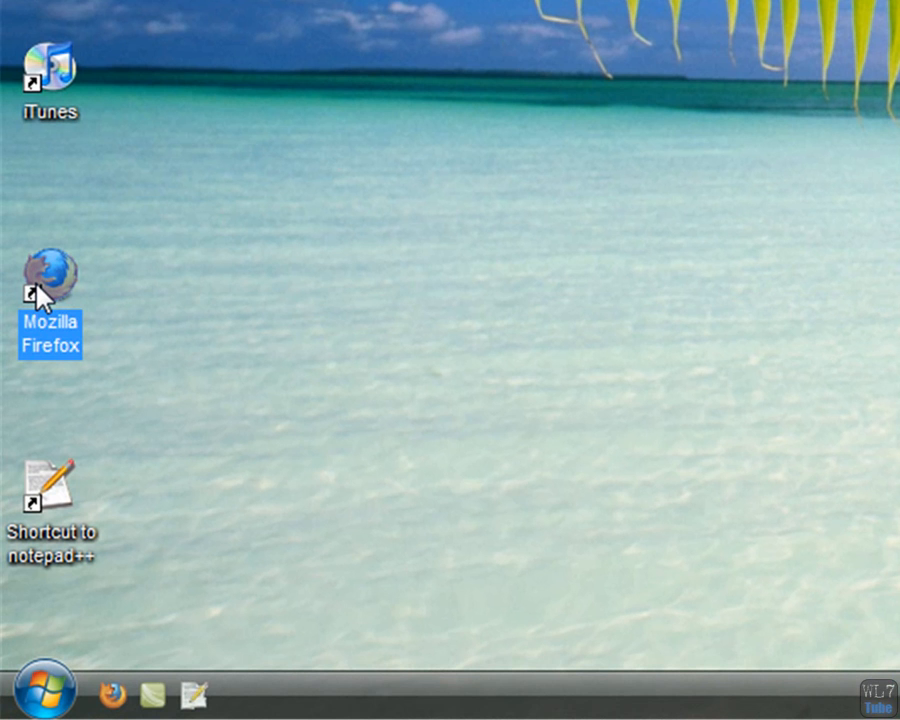
double_click(50, 271)
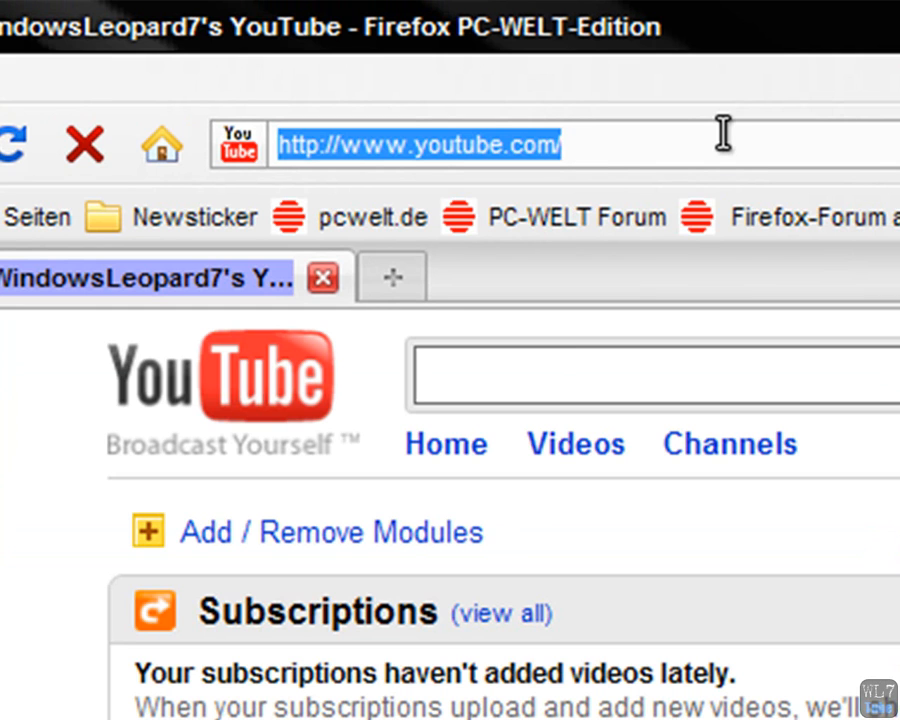
type("www.download")
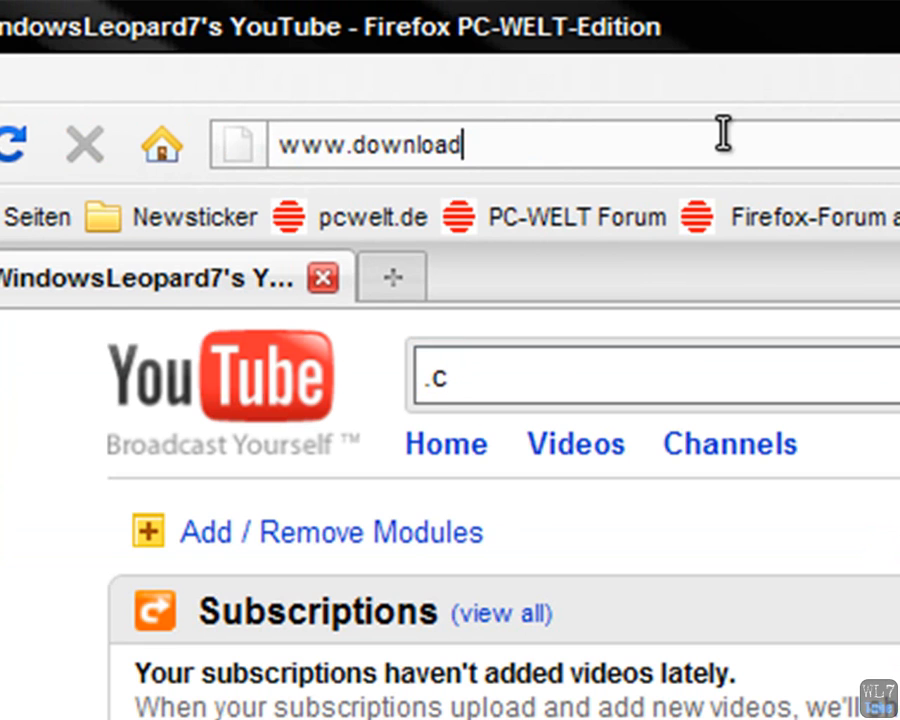
type(".com/windows/")
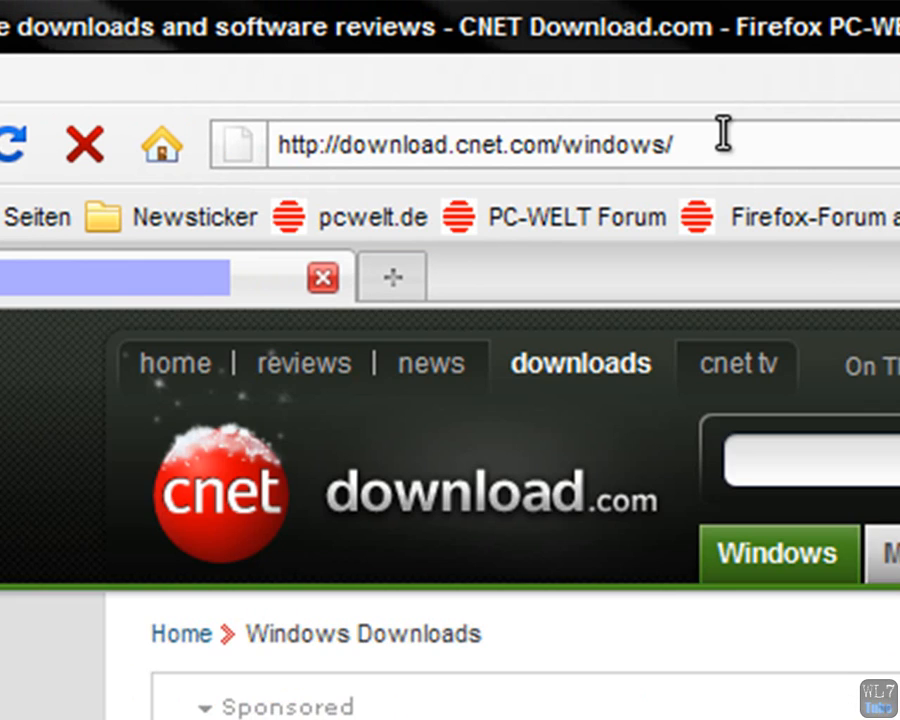
Step: Scroll through the Download.com pages toward the Notepad++ download entry
scroll("down", 3)
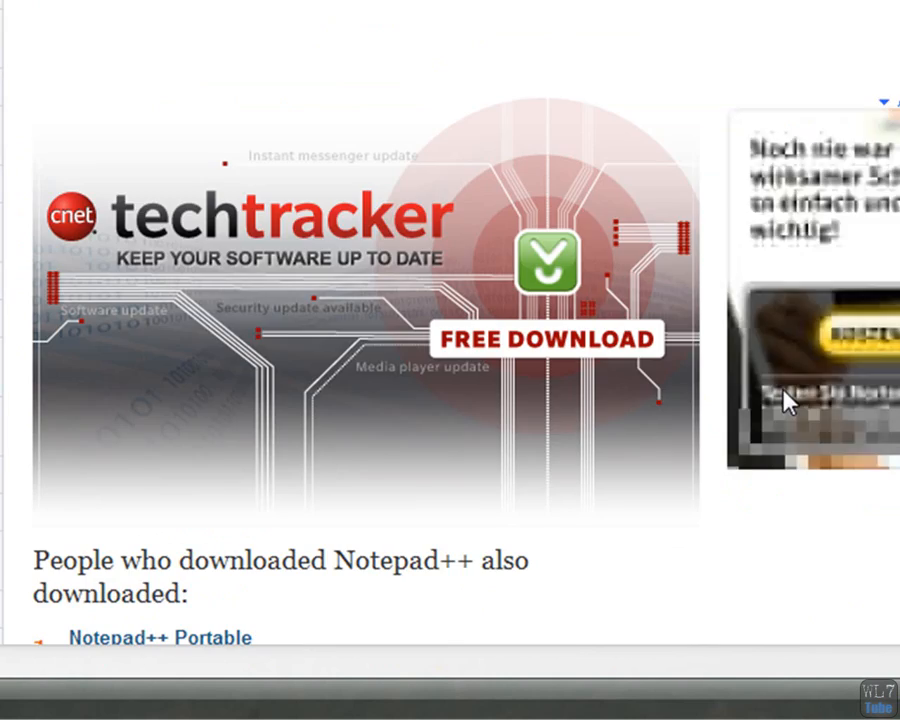
scroll("up", 3)
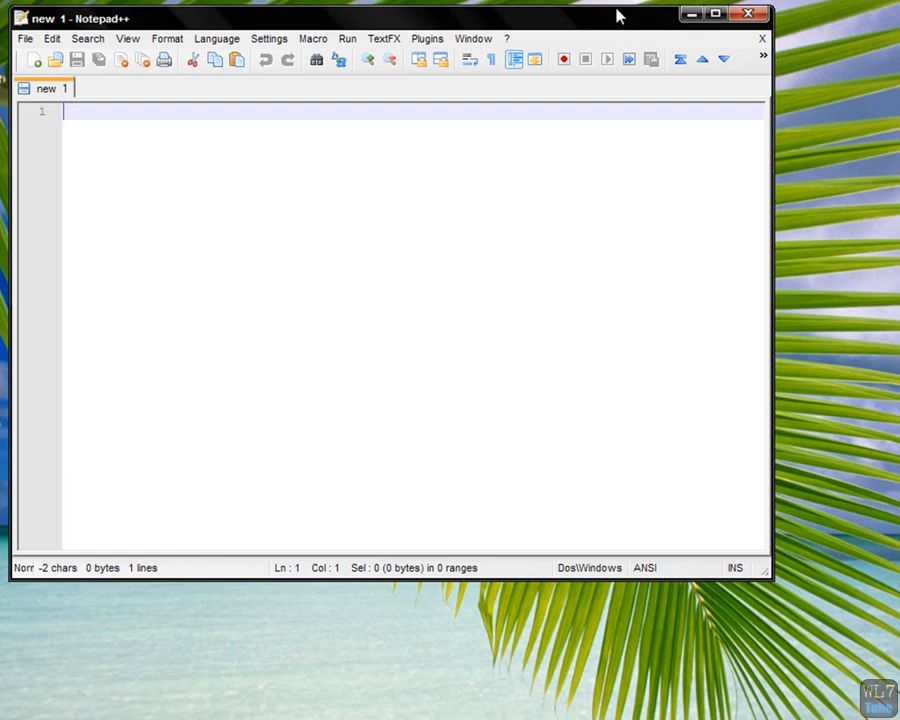
Step: Drag the Notepad++ window into place on the desktop
left_click_drag(400, 18, 435, 74)
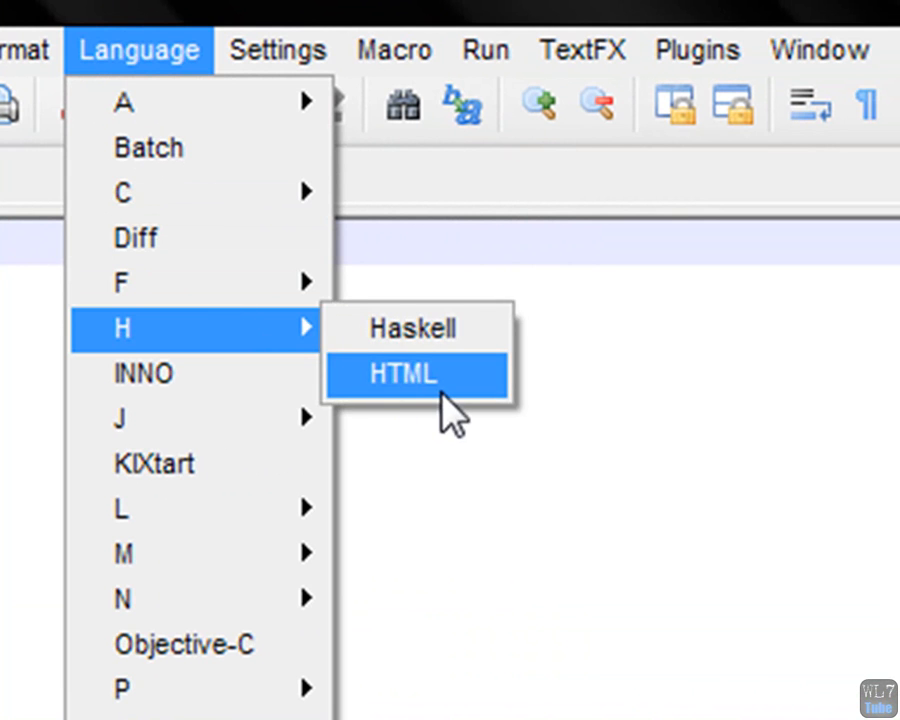
Step: Switch the blank document to HTML syntax and type a trial <html> tag
left_click(402, 373)
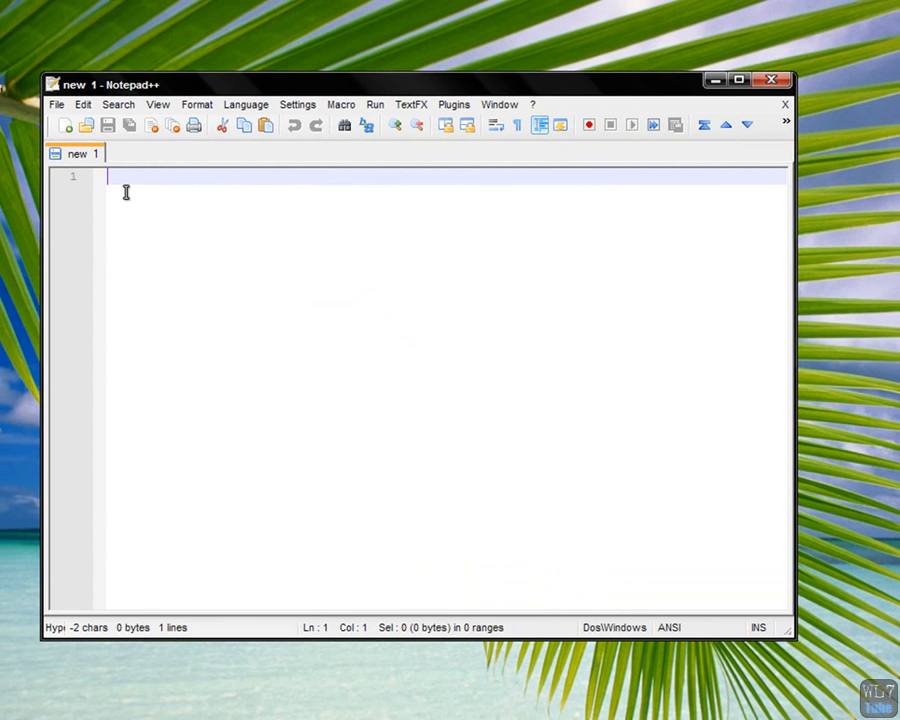
type("<ht")
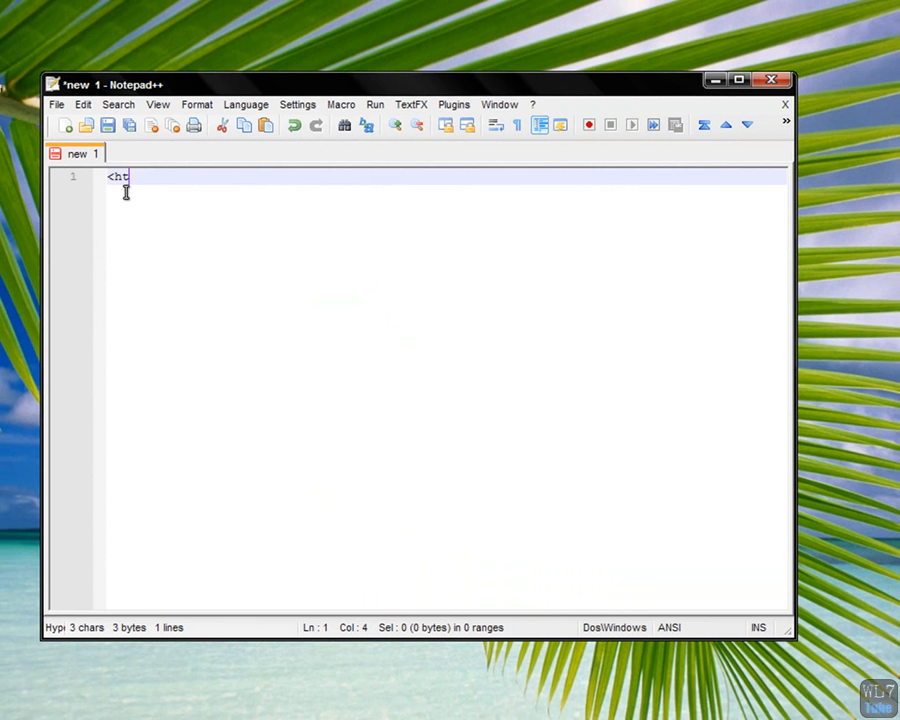
type("ml>")
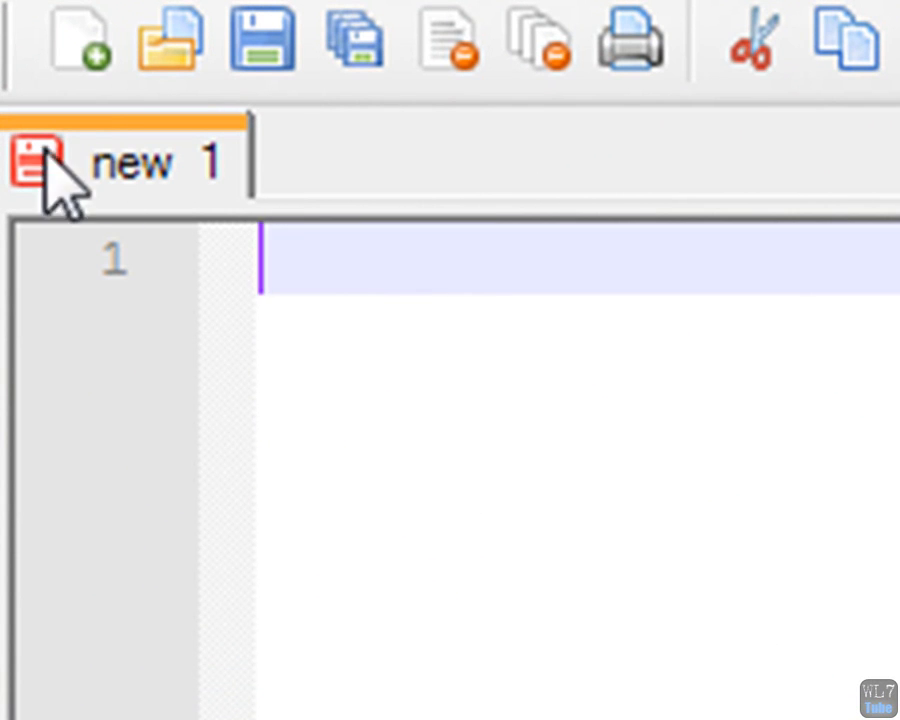
mouse_move(683, 358)
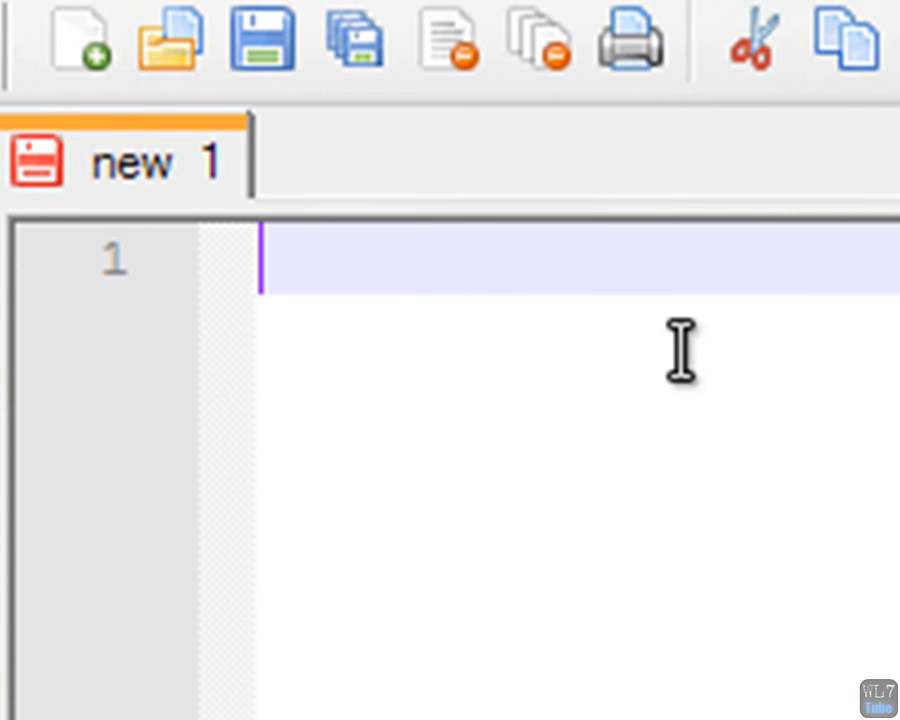
mouse_move(675, 360)
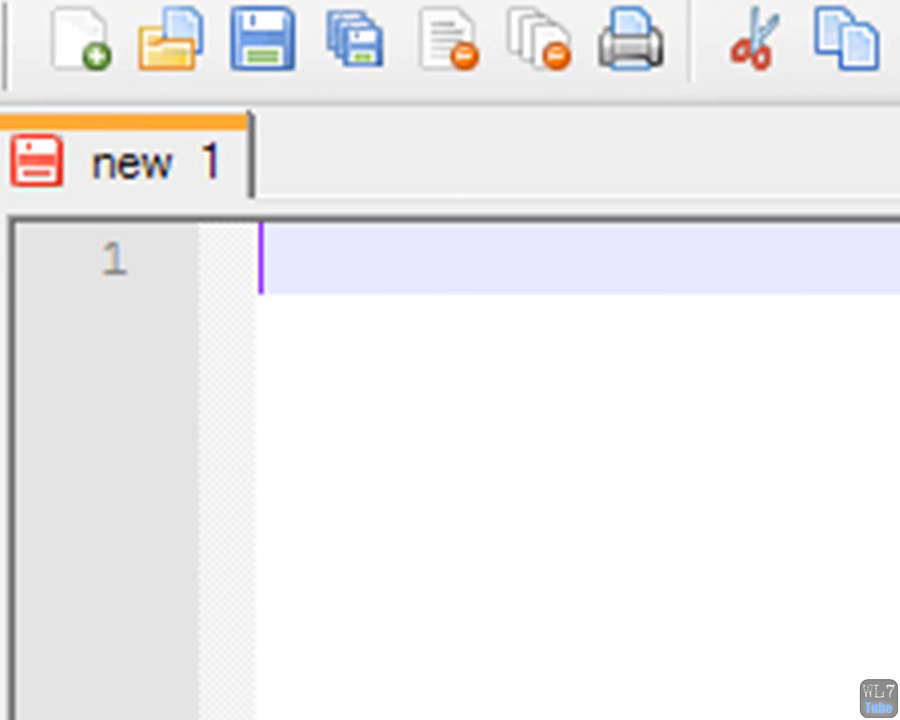
mouse_move(780, 650)
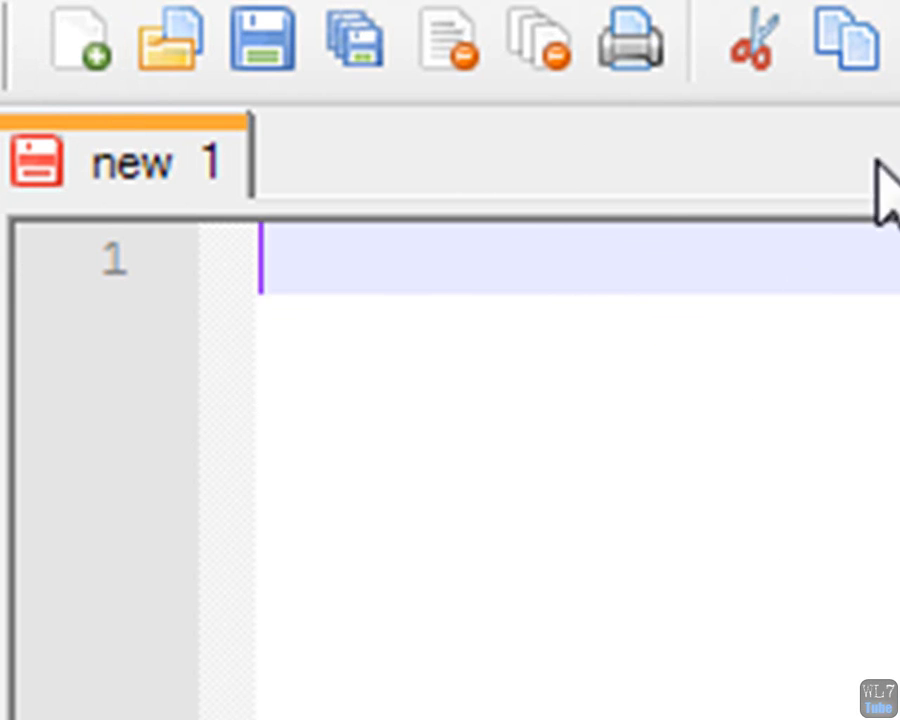
mouse_move(515, 130)
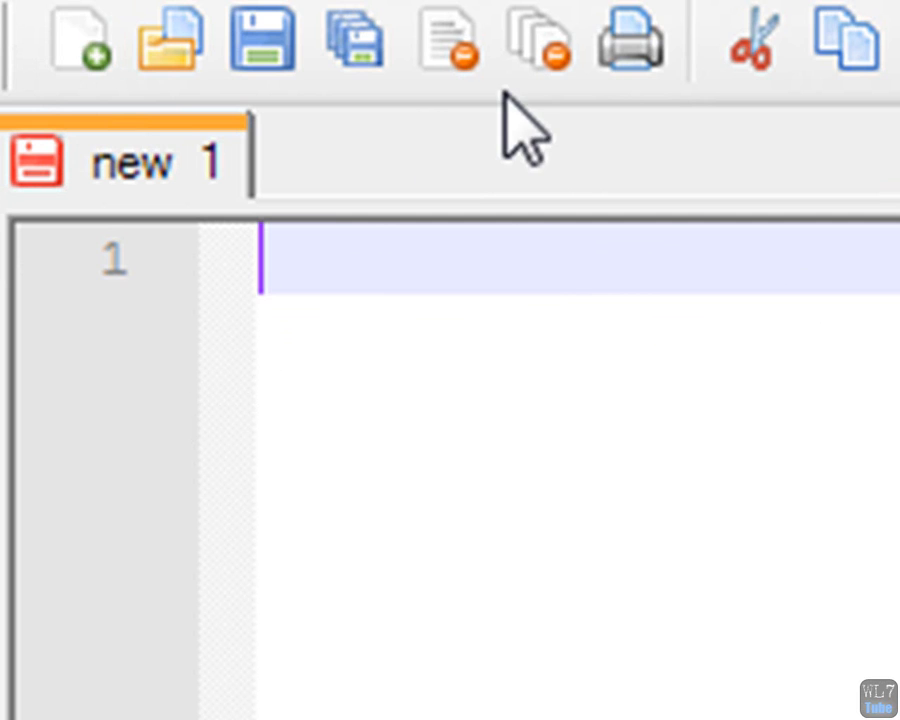
mouse_move(80, 45)
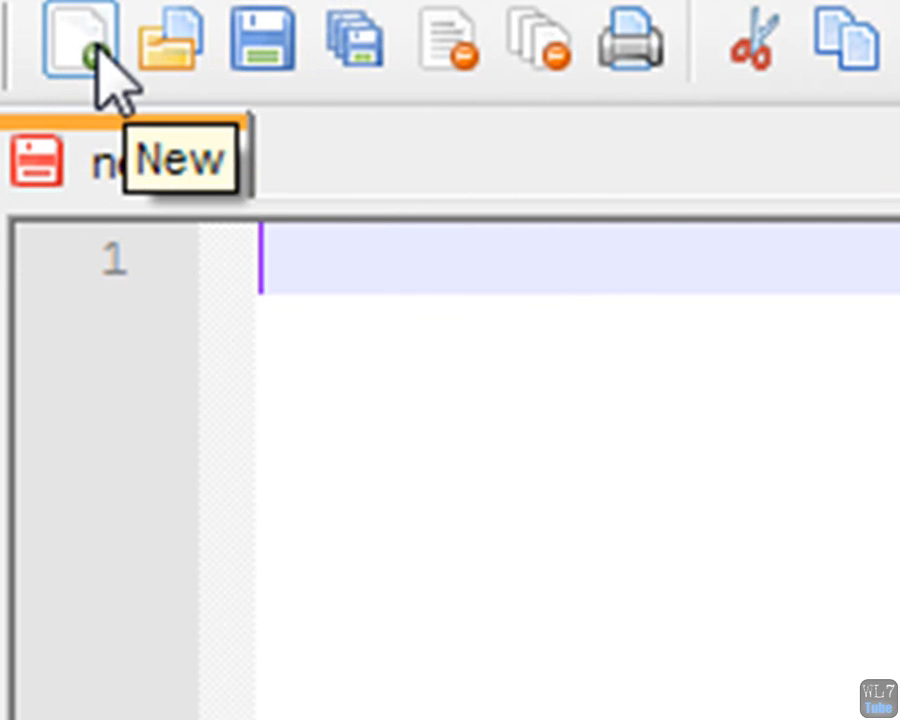
Step: Create extra blank documents, close all tabs, then open fresh ones numbered new 7 onward
left_click(78, 40)
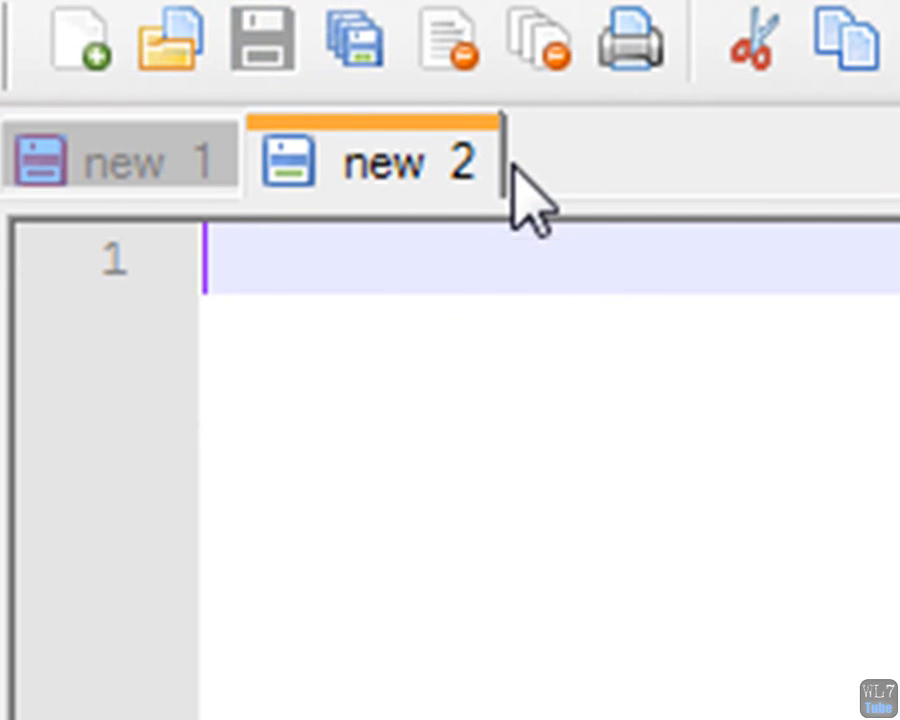
left_click(75, 40)
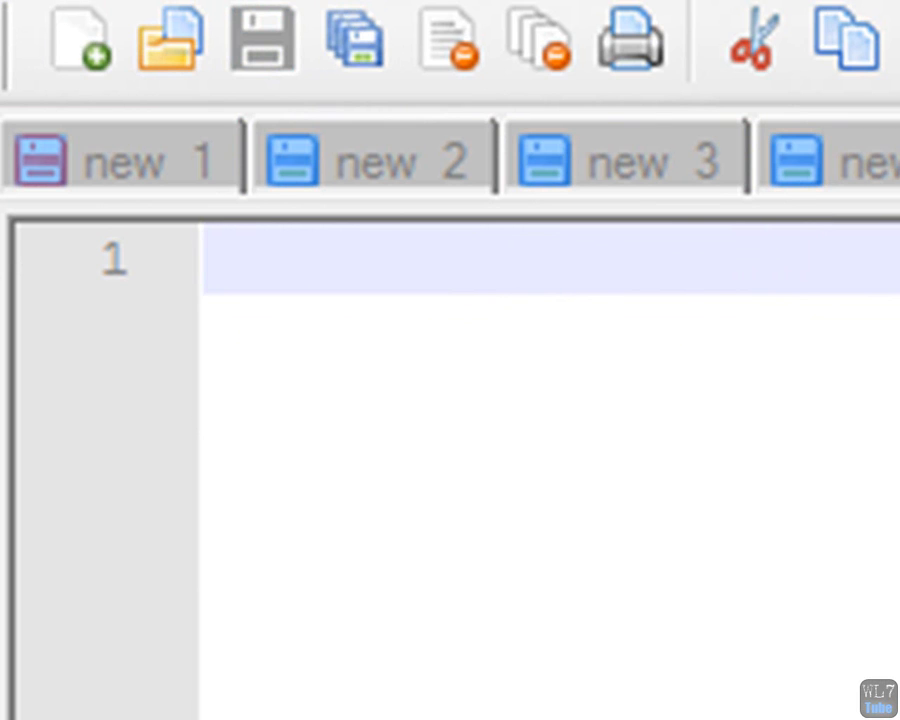
mouse_move(390, 200)
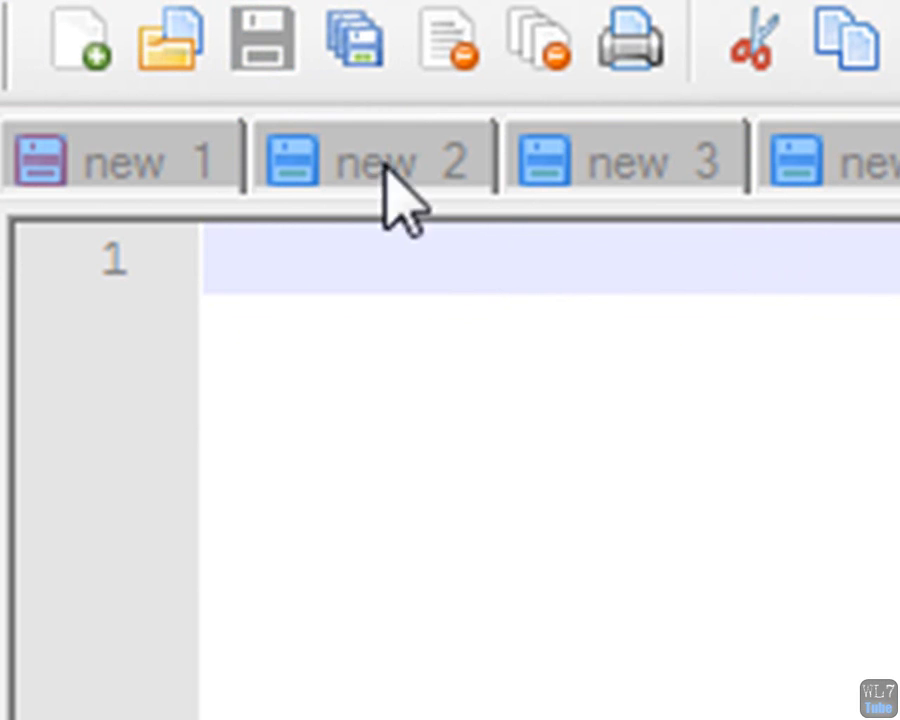
left_click(538, 40)
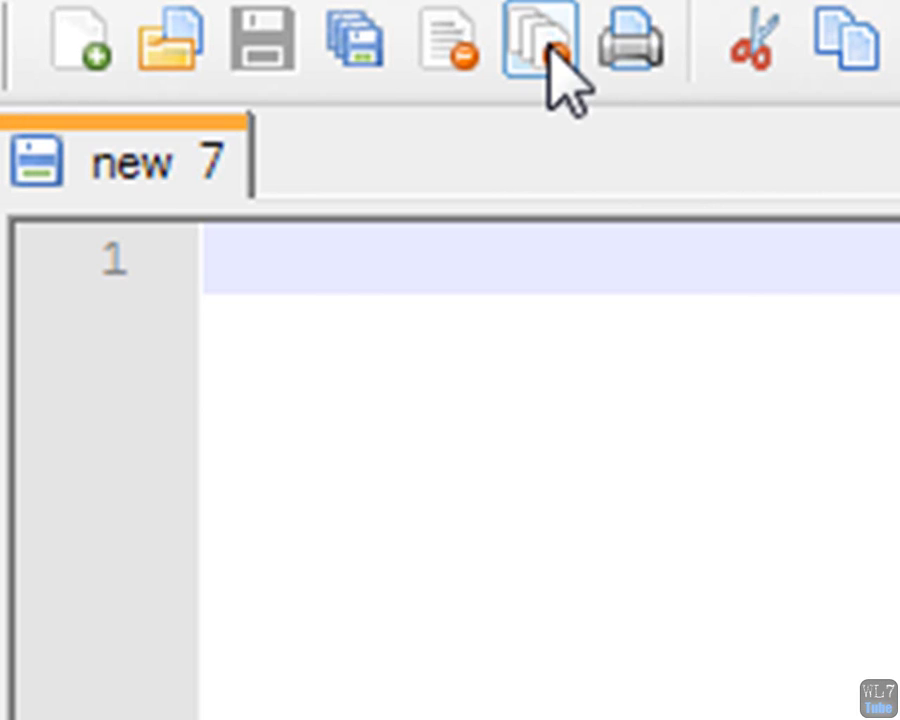
mouse_move(420, 155)
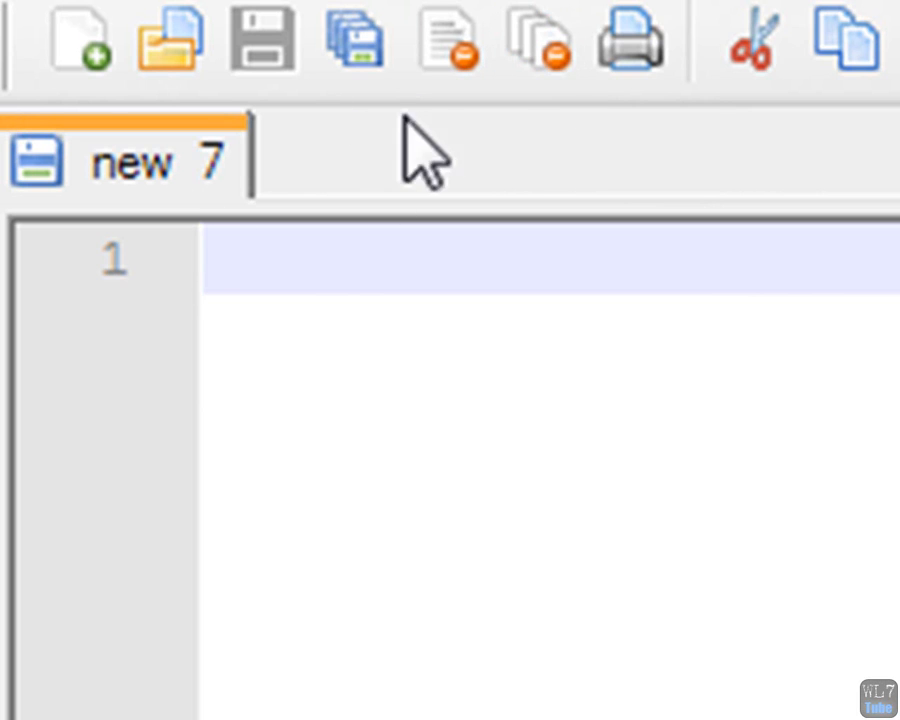
mouse_move(445, 40)
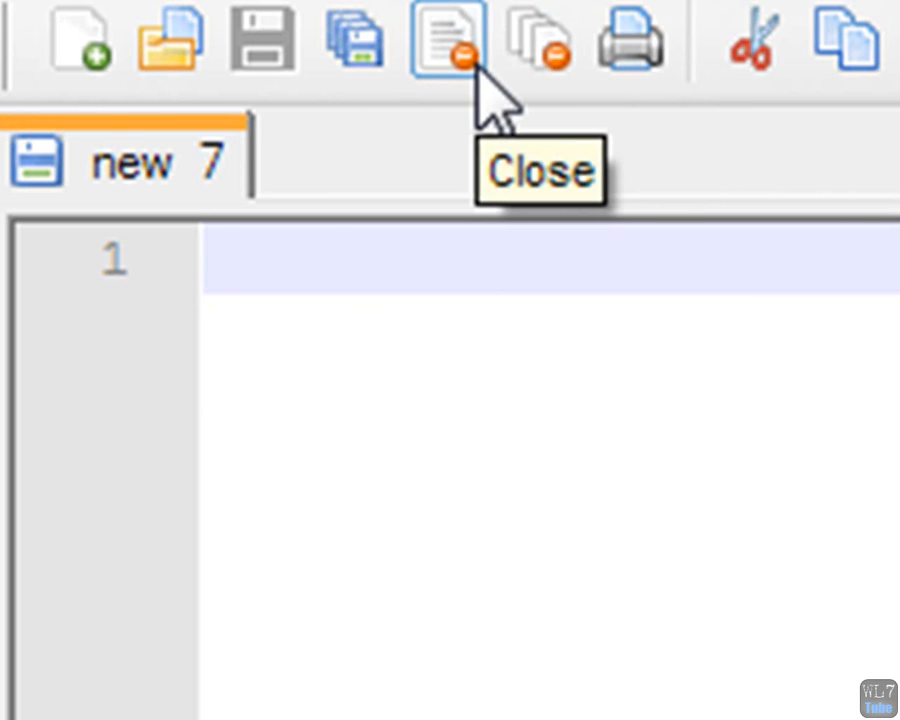
left_click(75, 40)
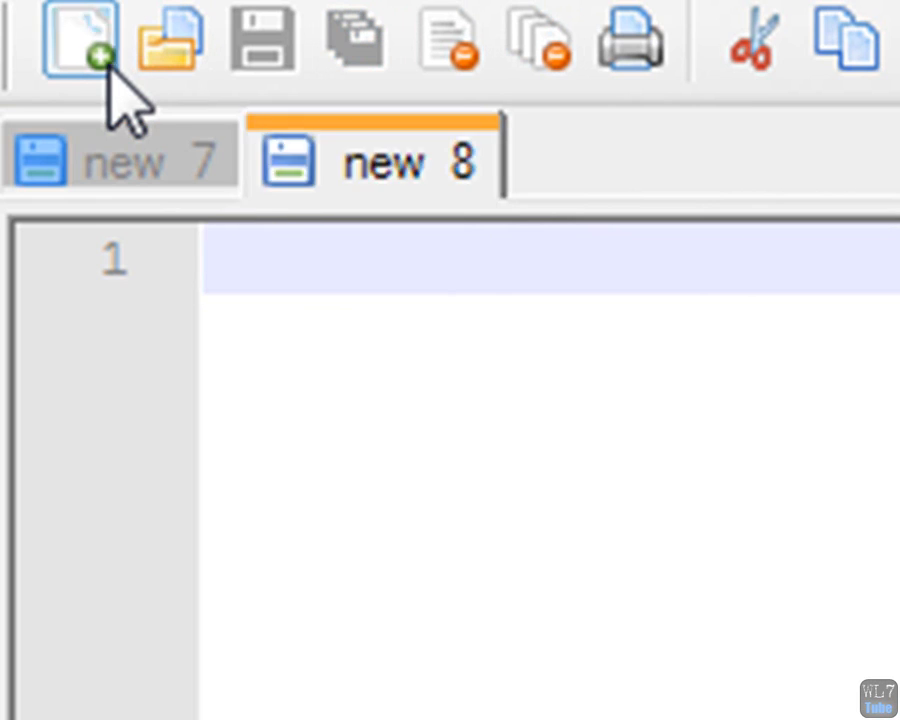
left_click(78, 40)
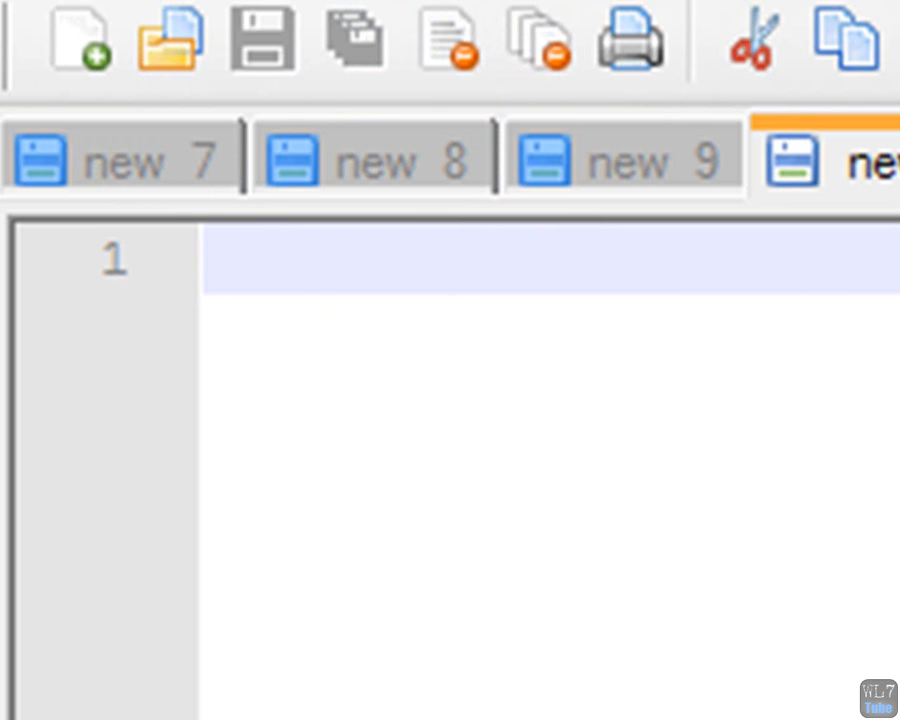
mouse_move(150, 320)
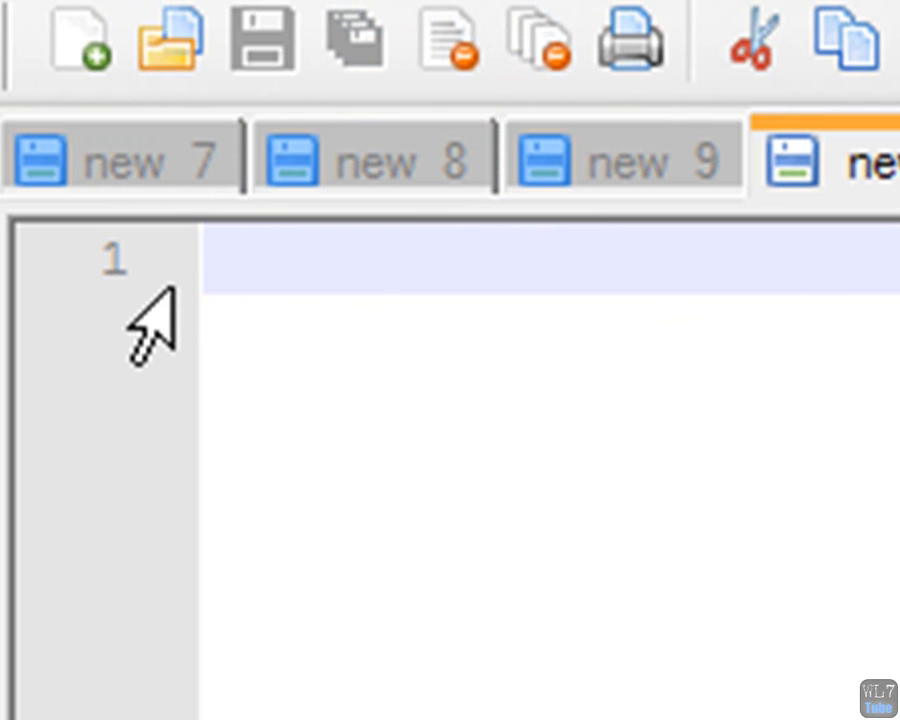
mouse_move(448, 285)
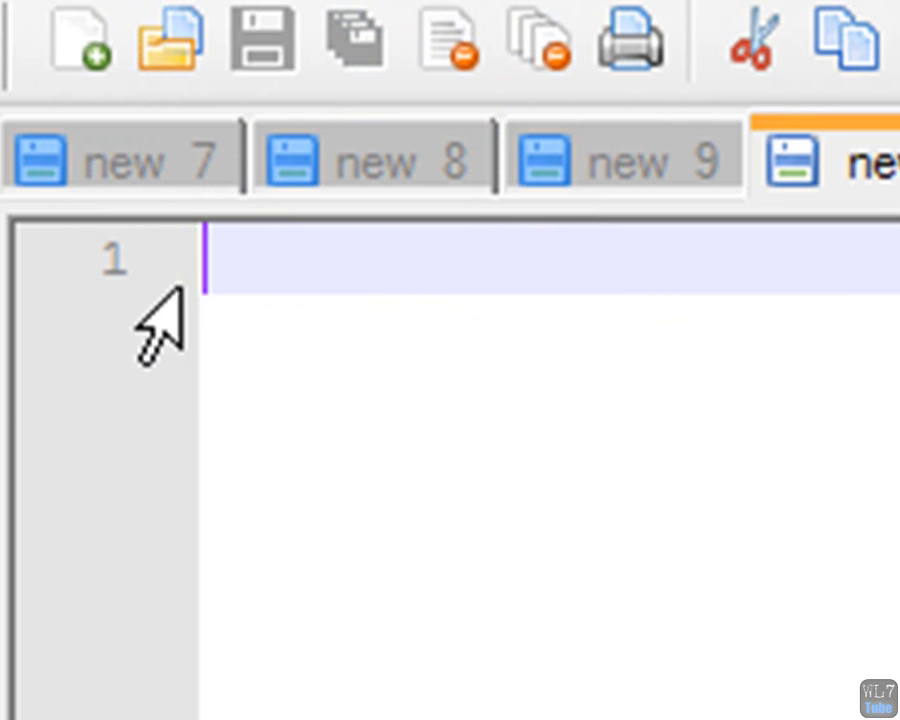
mouse_move(120, 280)
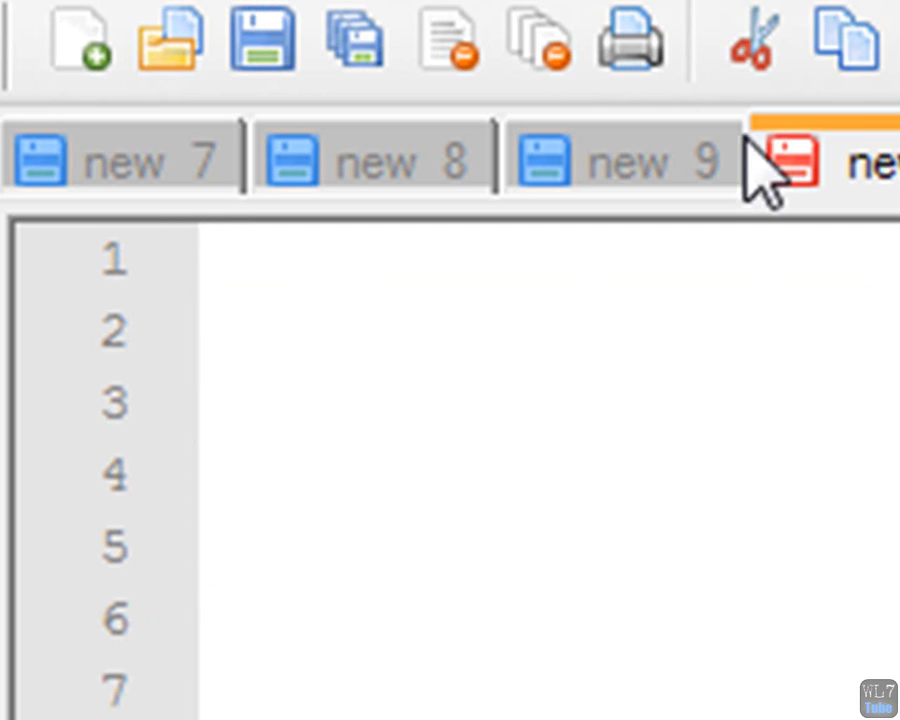
mouse_move(880, 270)
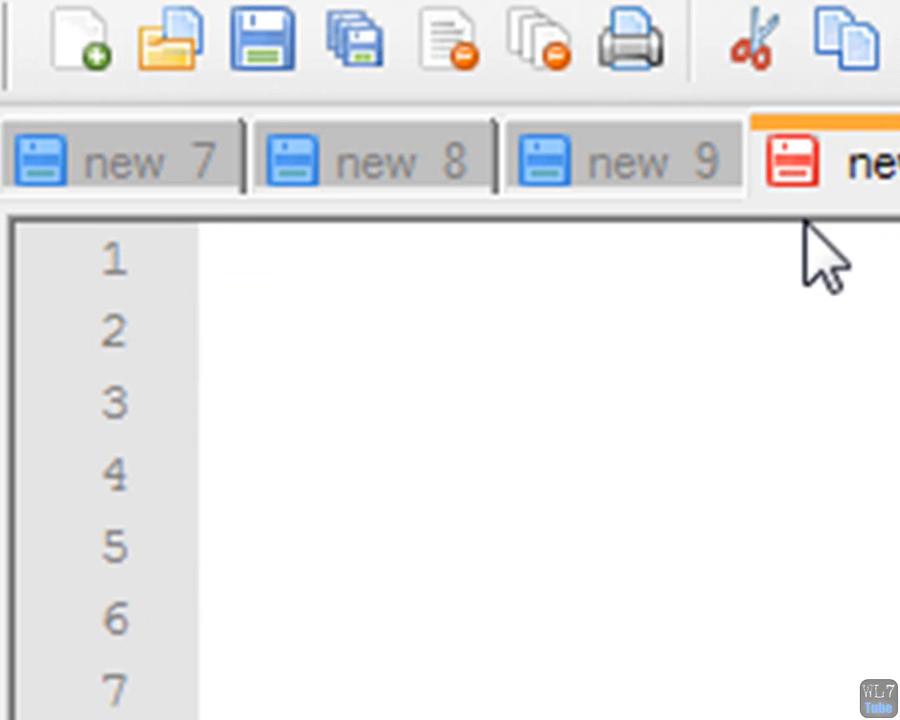
mouse_move(352, 40)
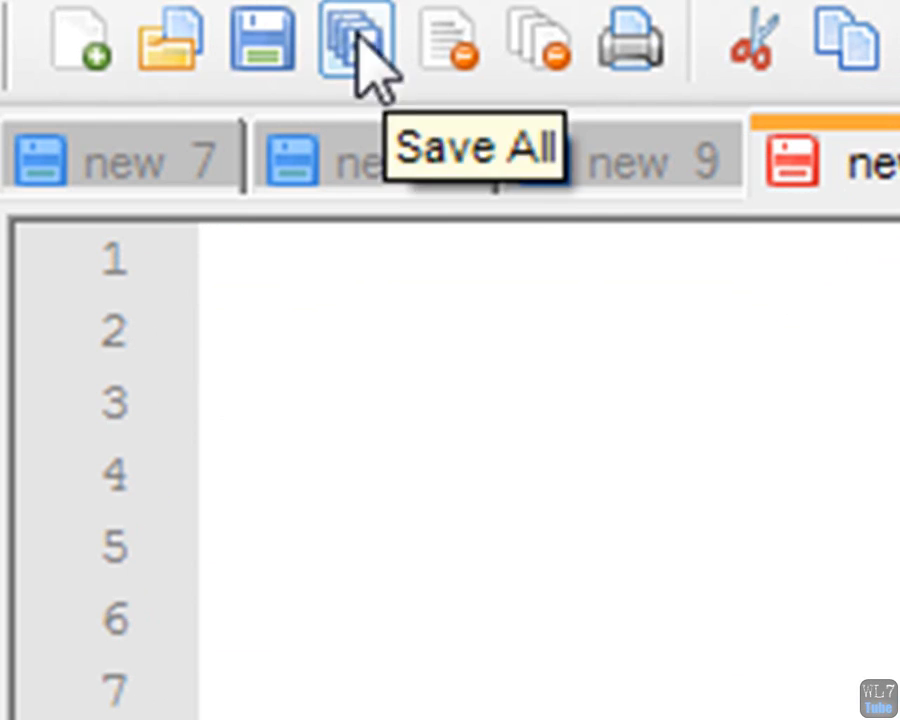
Step: Save all open documents, bringing up the save prompt for new 10
left_click(355, 40)
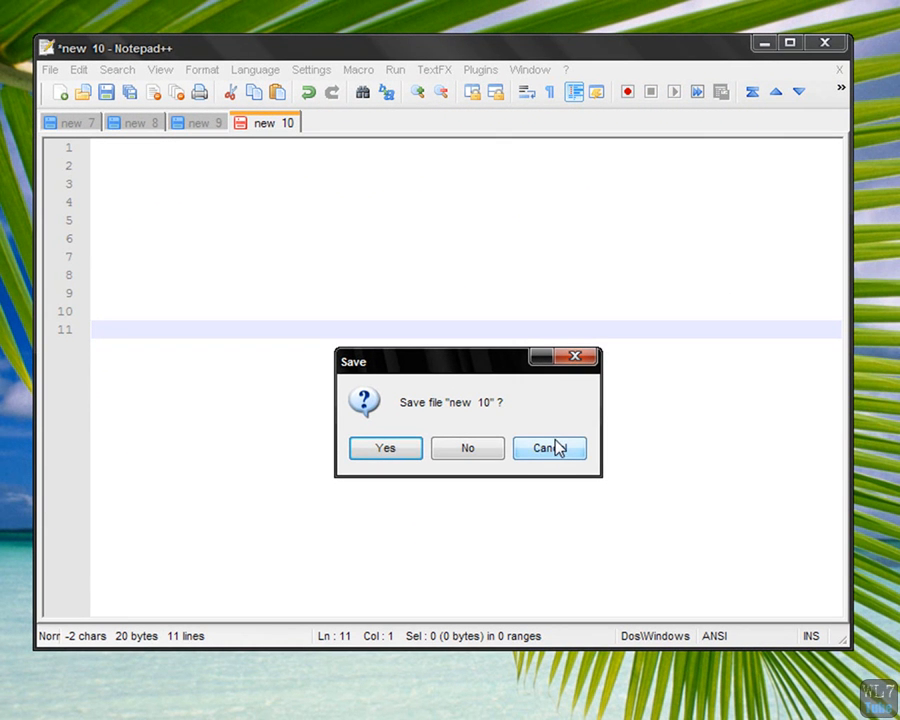
left_click(467, 447)
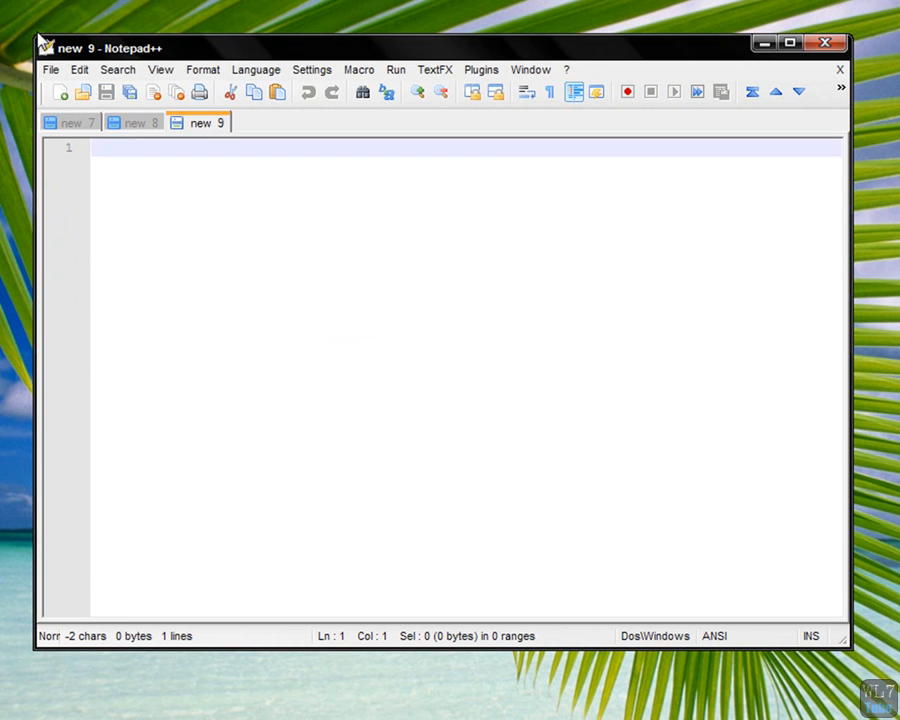
mouse_move(128, 92)
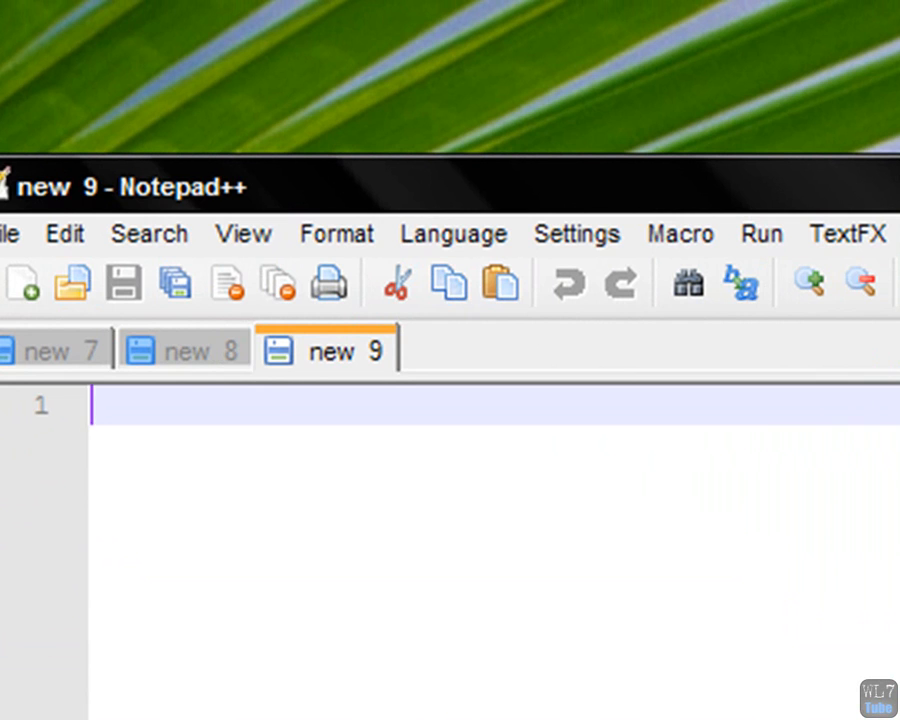
mouse_move(205, 355)
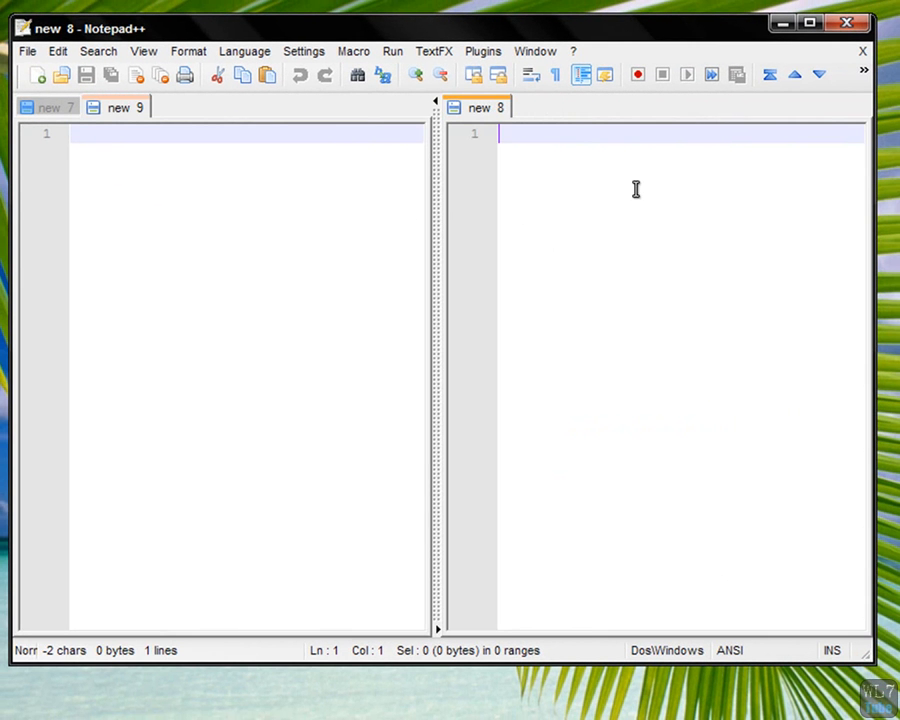
Step: Add blank document new 13 to the right pane and new 14 to the left pane
left_click(119, 107)
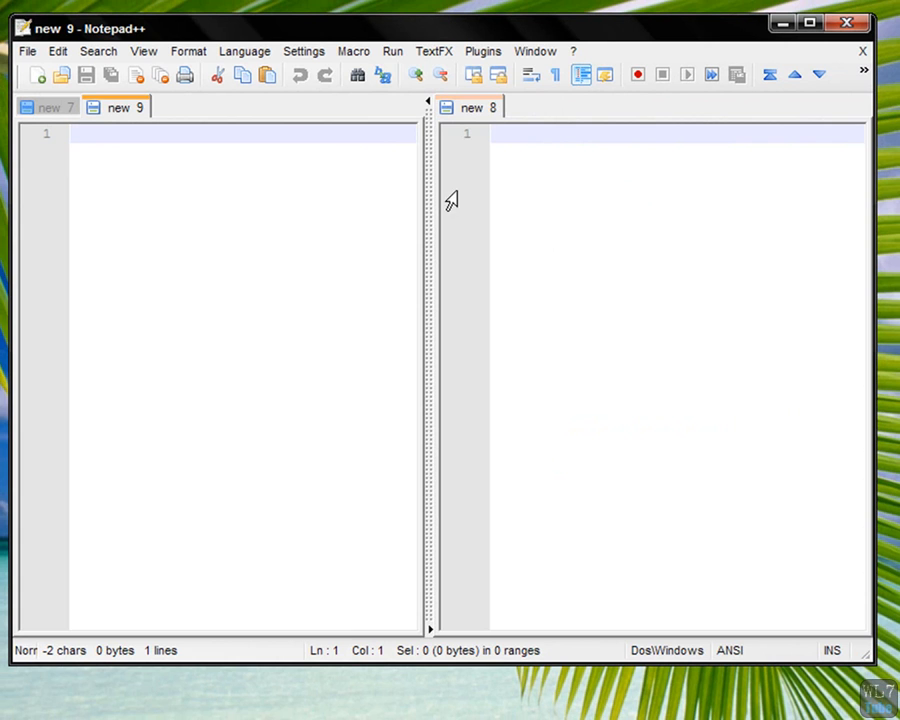
left_click(470, 107)
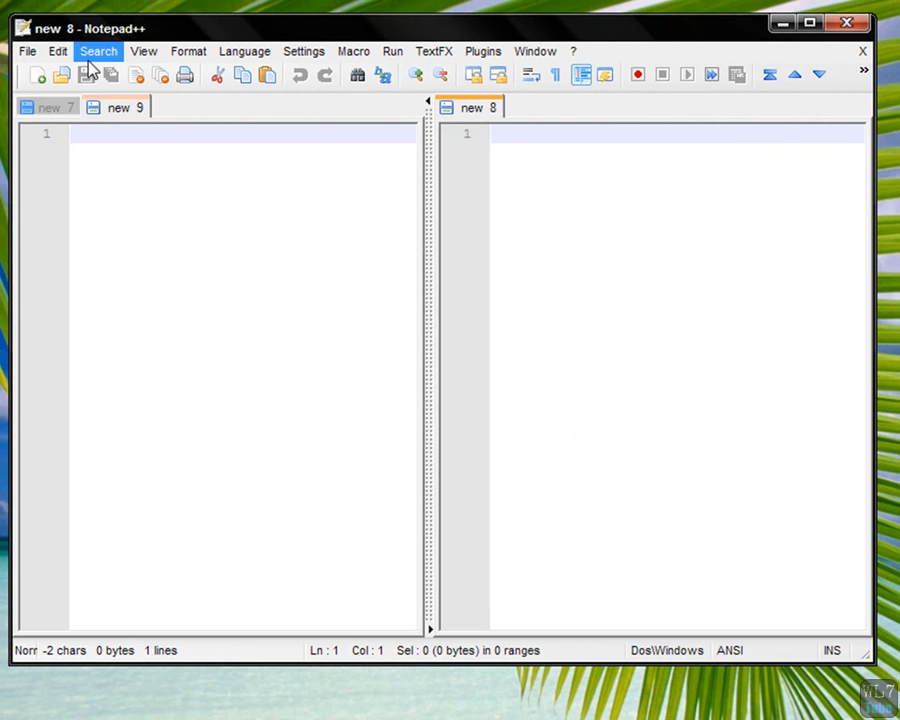
left_click(38, 74)
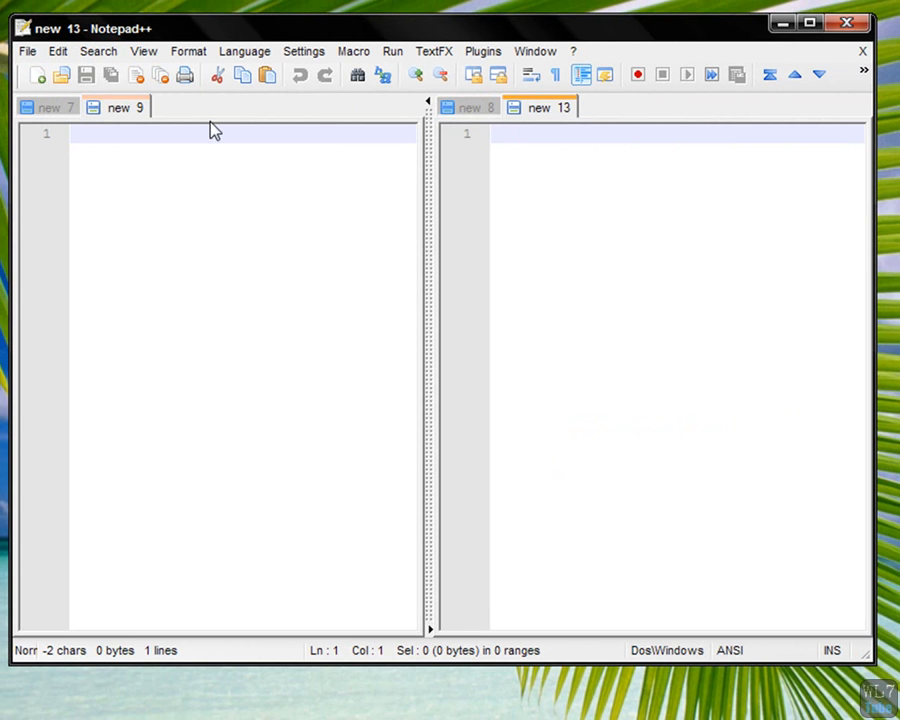
left_click(38, 75)
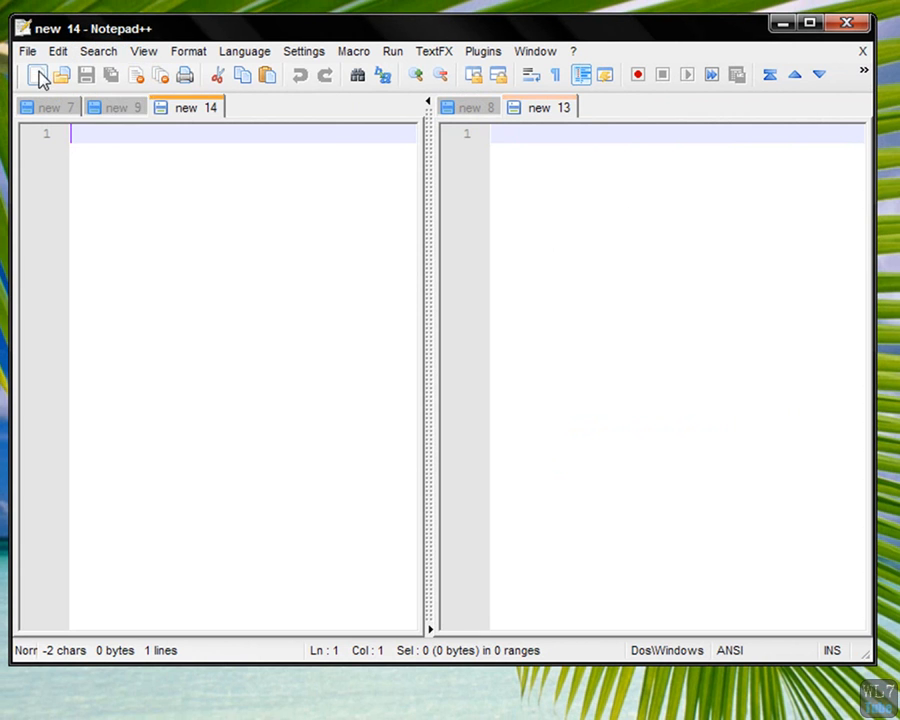
mouse_move(160, 75)
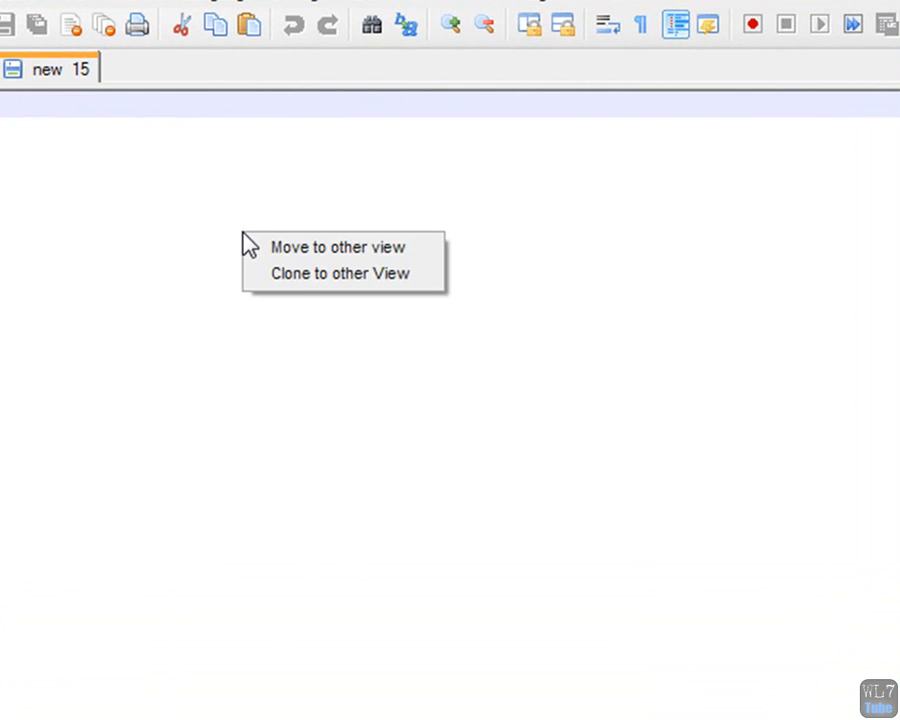
Step: Clone new 15 to both panes and type '<hi my name is WL7' to see it mirrored
left_click(339, 273)
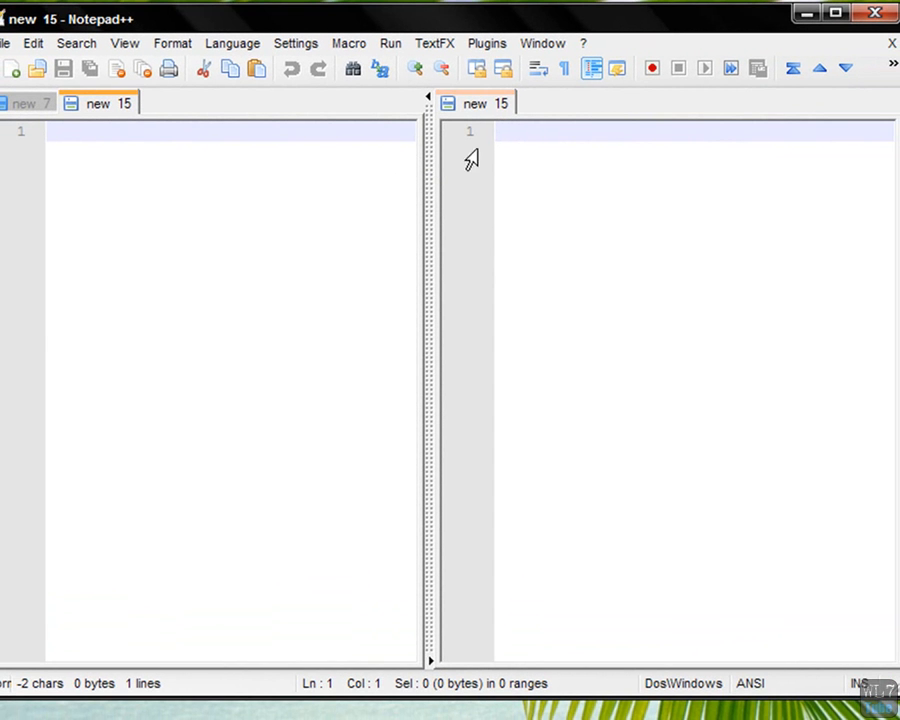
type("<html>")
type("Hu")
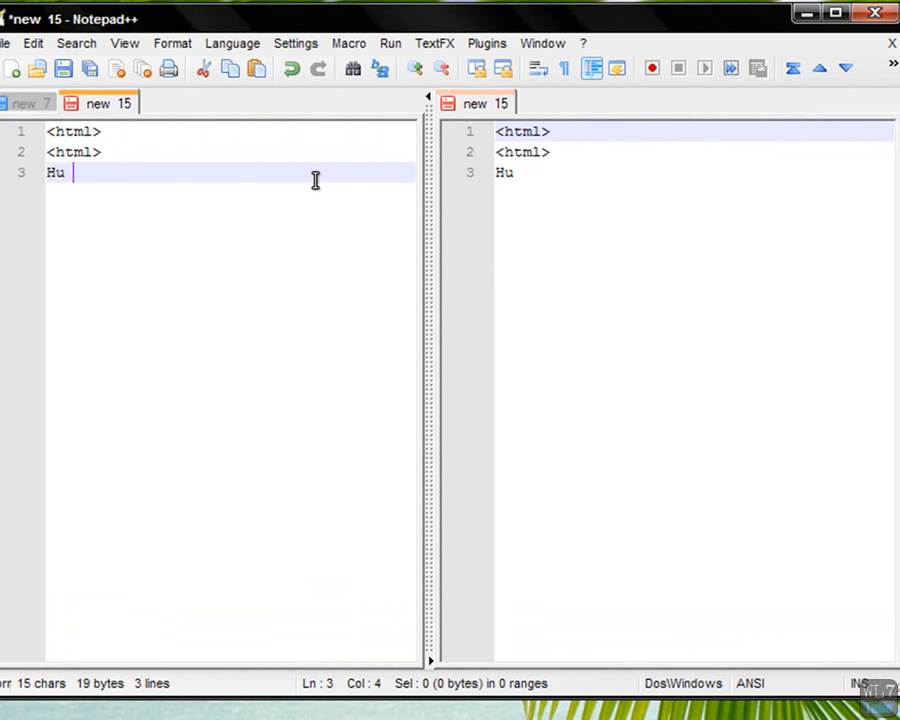
type("i my name i")
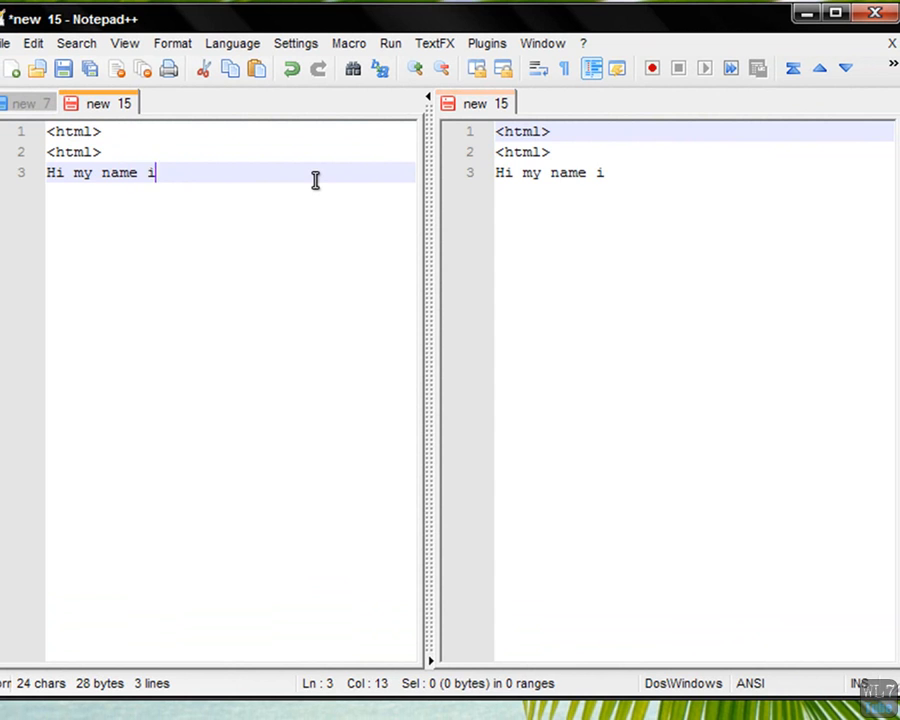
type("s W")
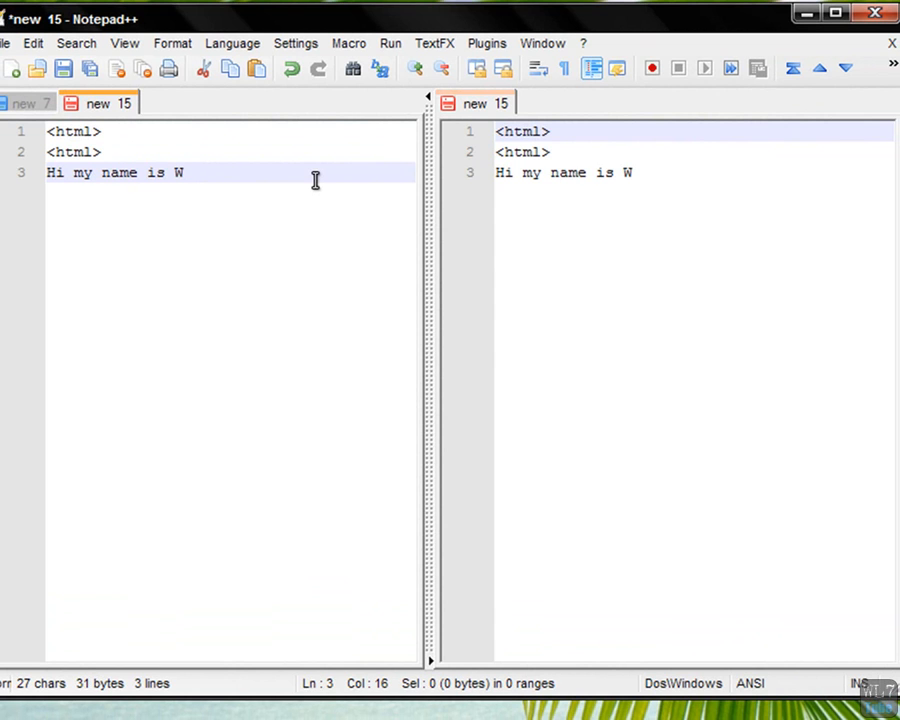
type("L7")
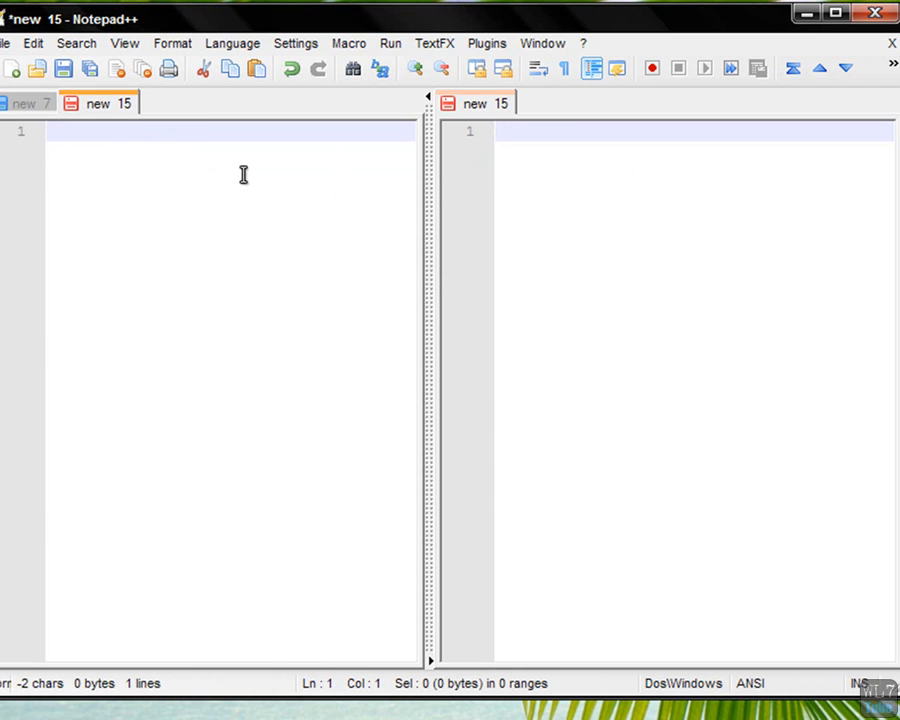
Step: Close the left clone of new 15 and set its language to CSS
right_click(243, 175)
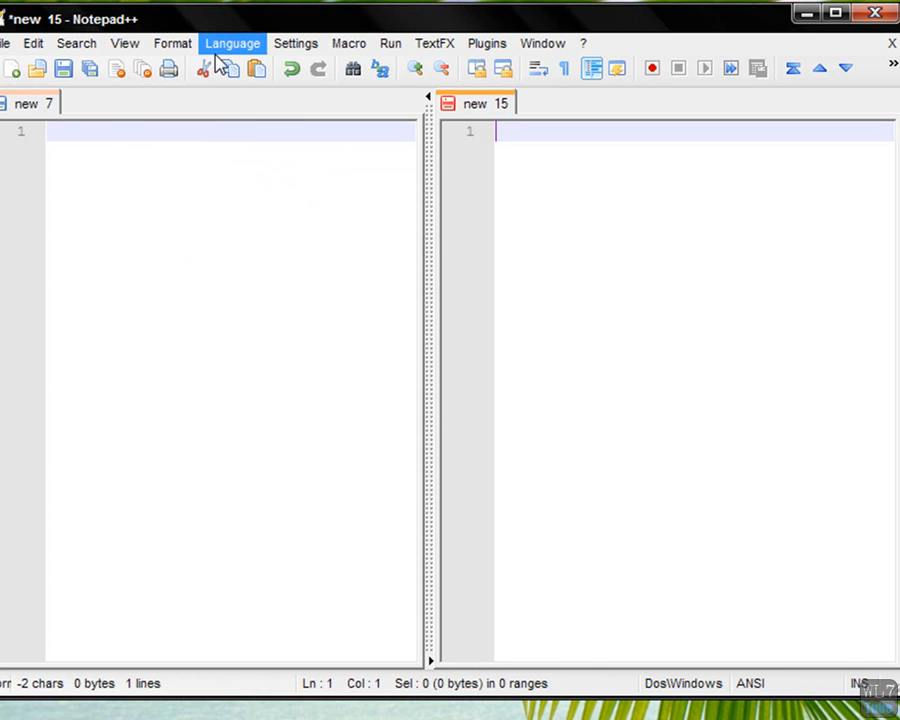
left_click(232, 43)
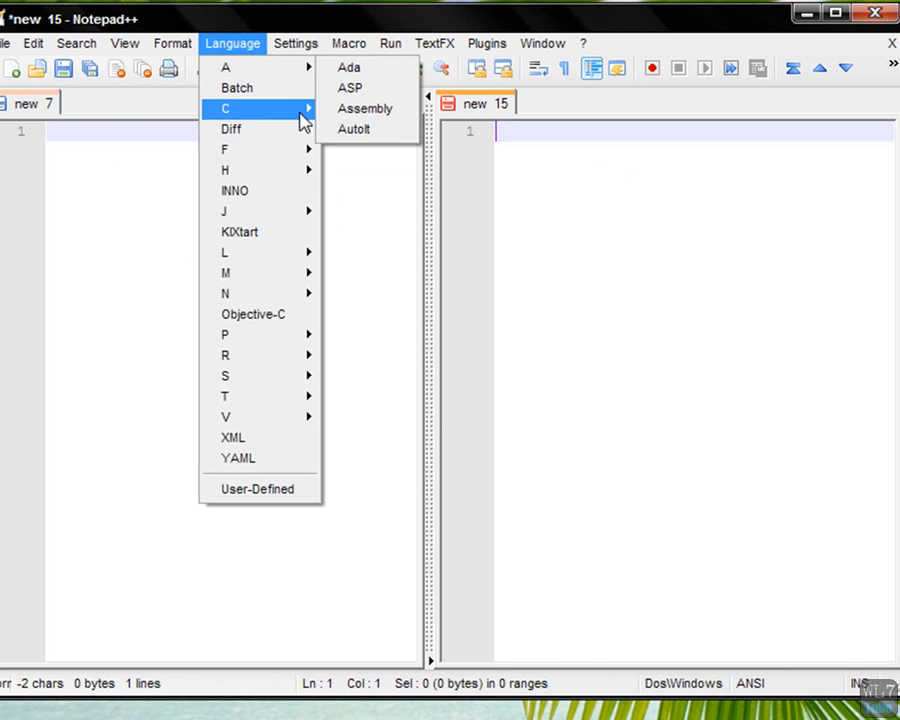
mouse_move(238, 458)
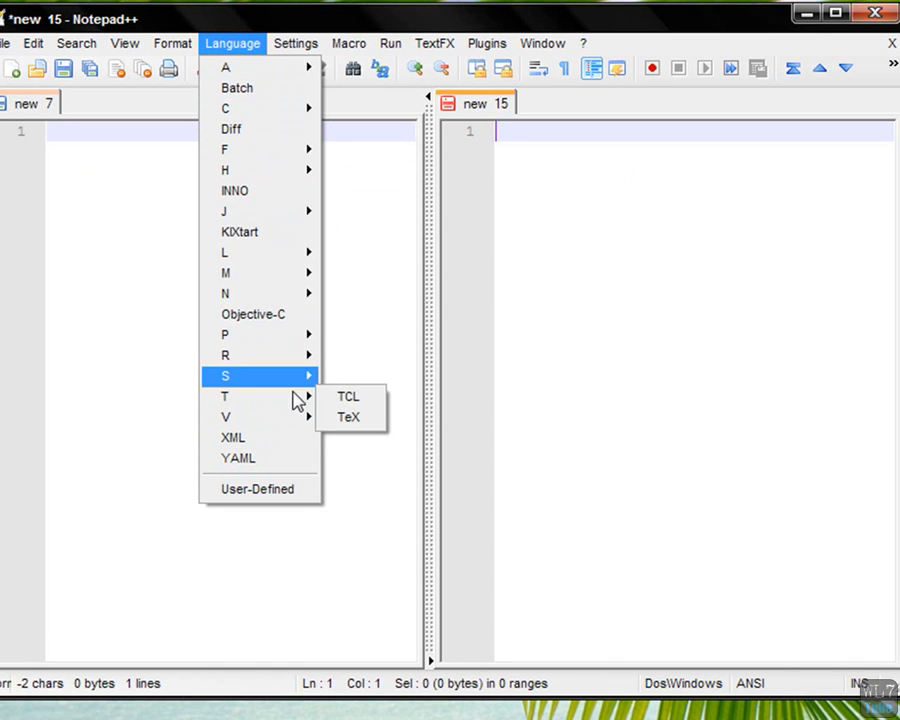
mouse_move(225, 355)
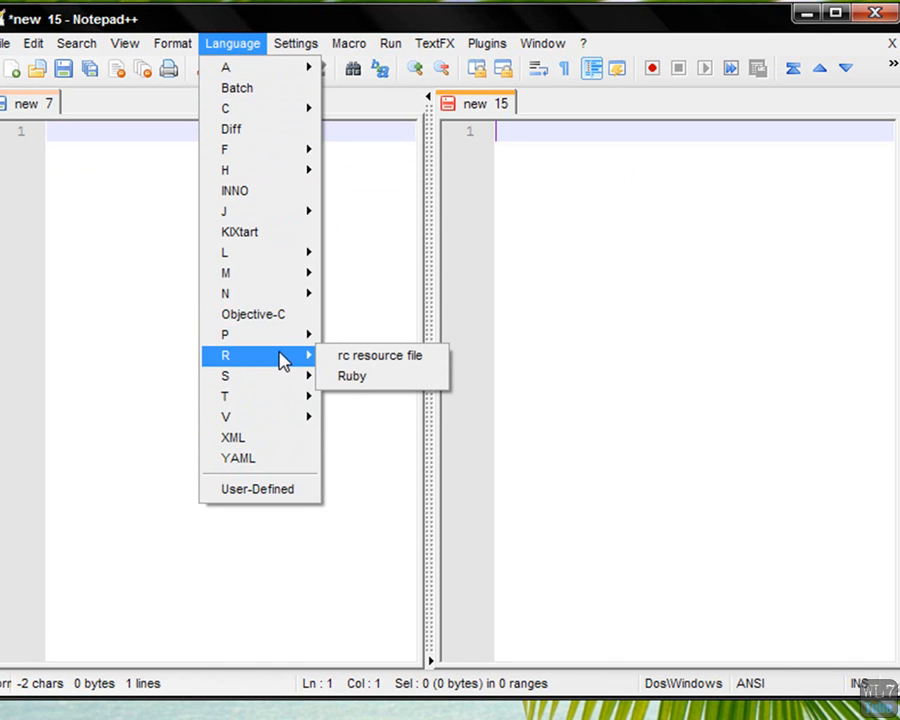
mouse_move(225, 211)
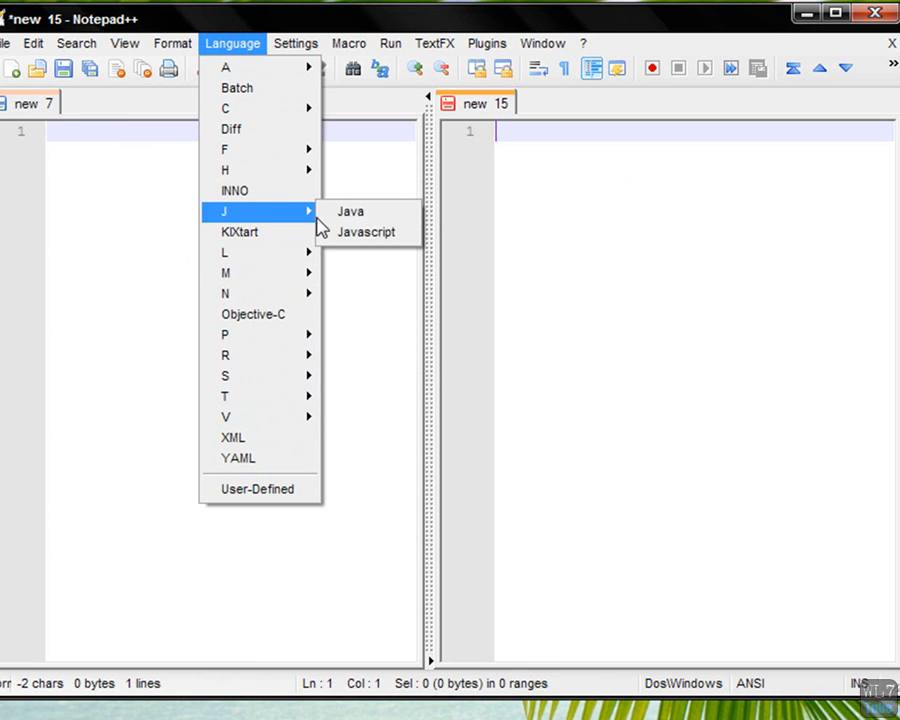
mouse_move(350, 211)
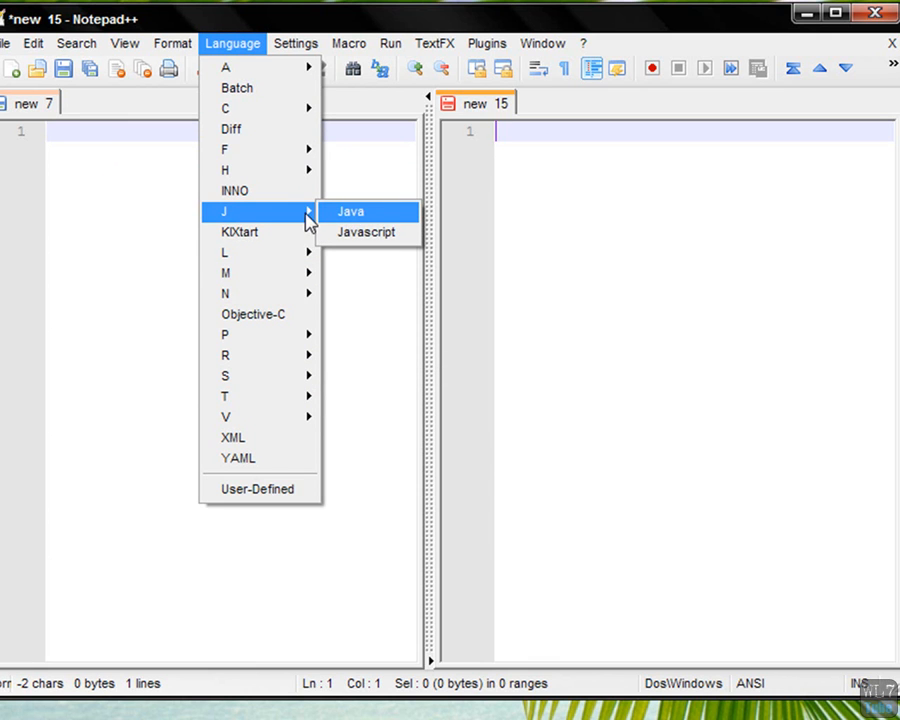
mouse_move(289, 335)
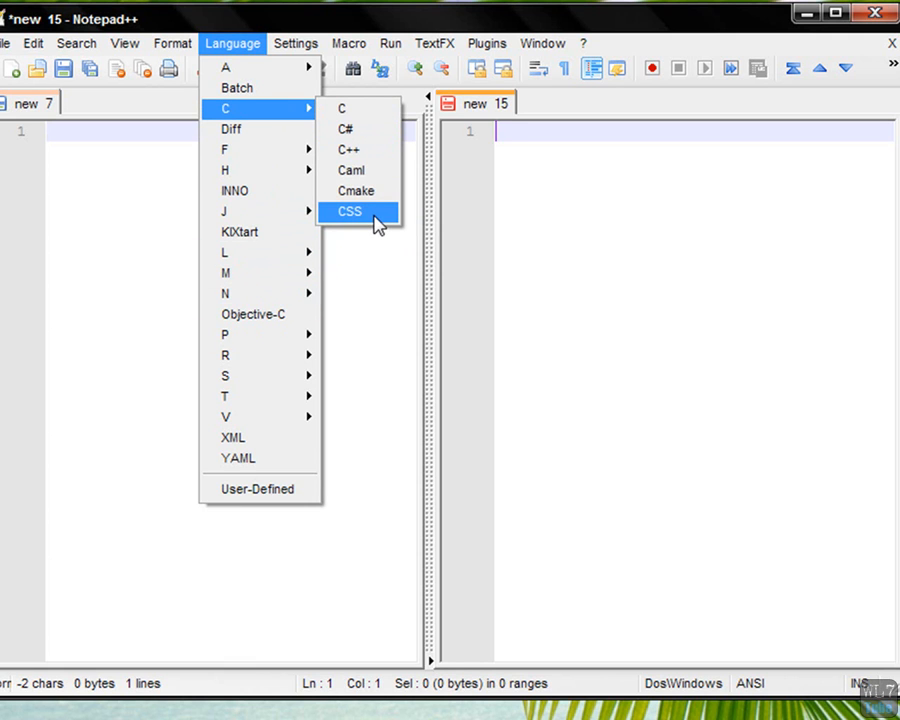
left_click(349, 211)
type("{")
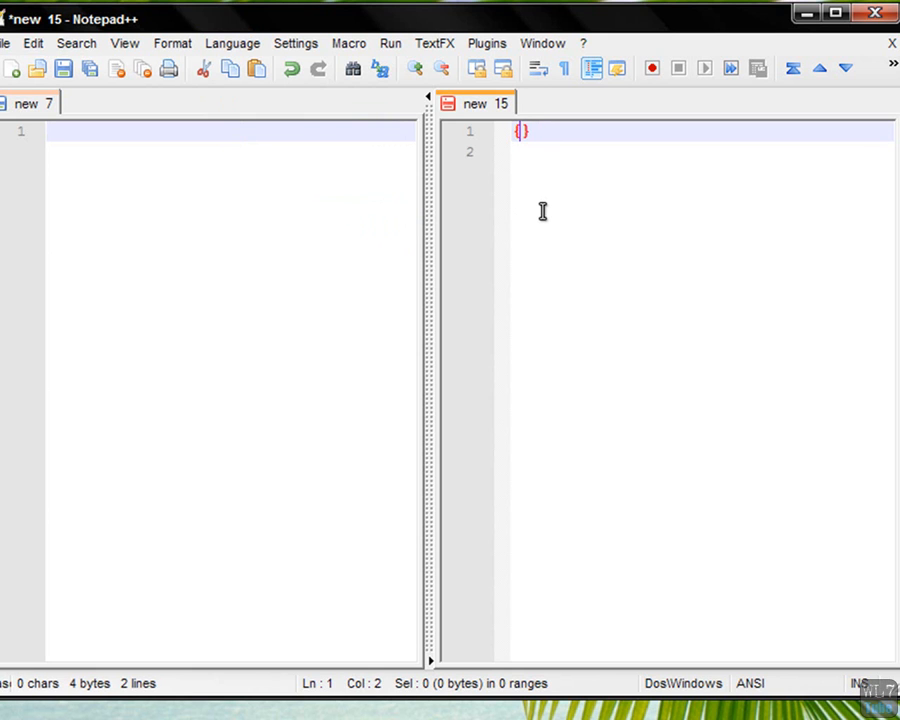
type("position")
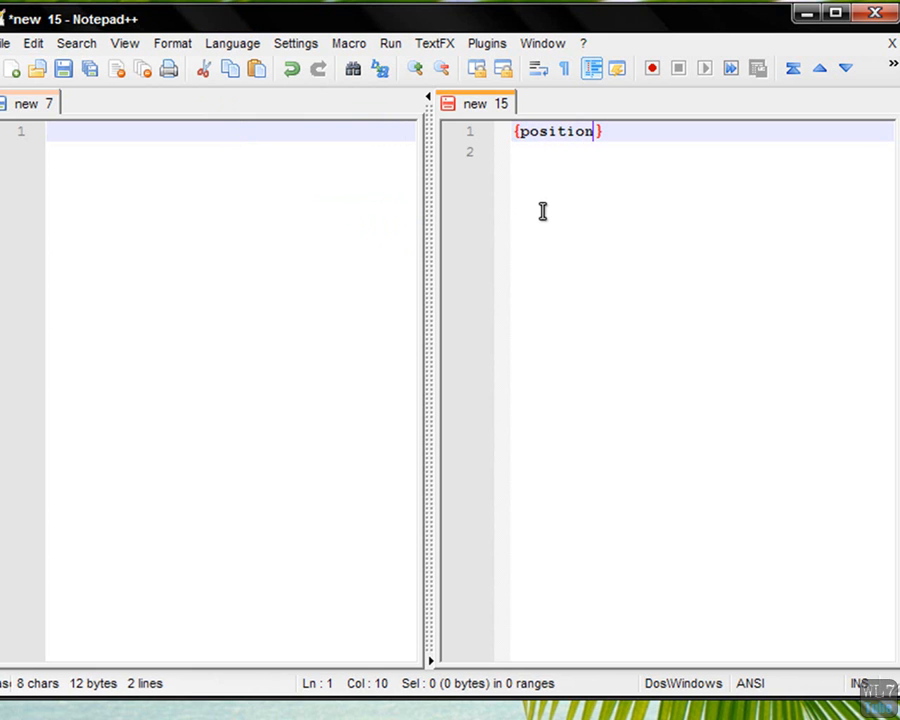
type(":")
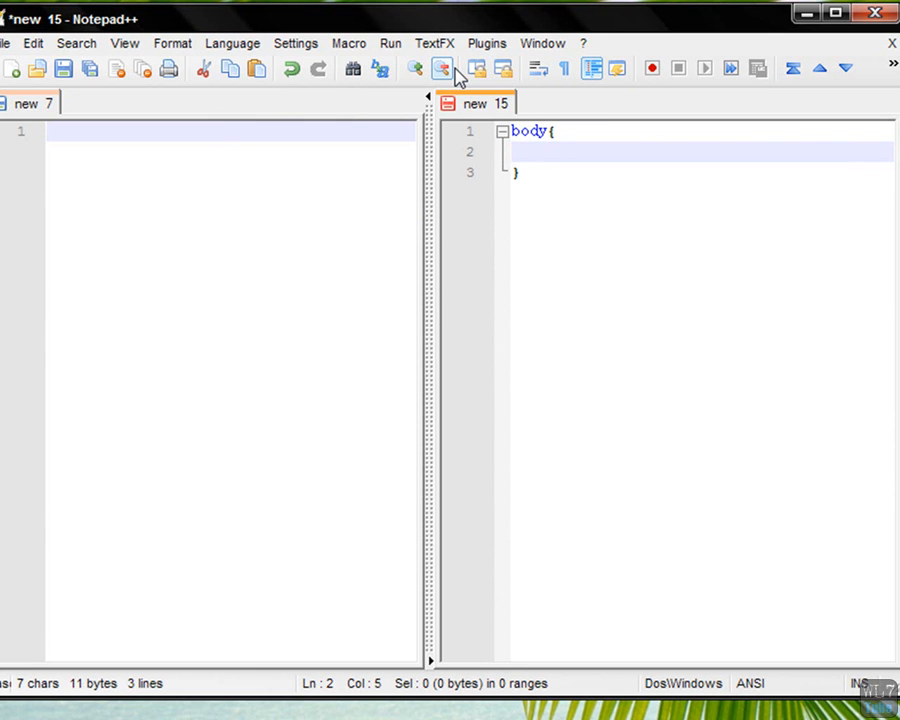
type("col")
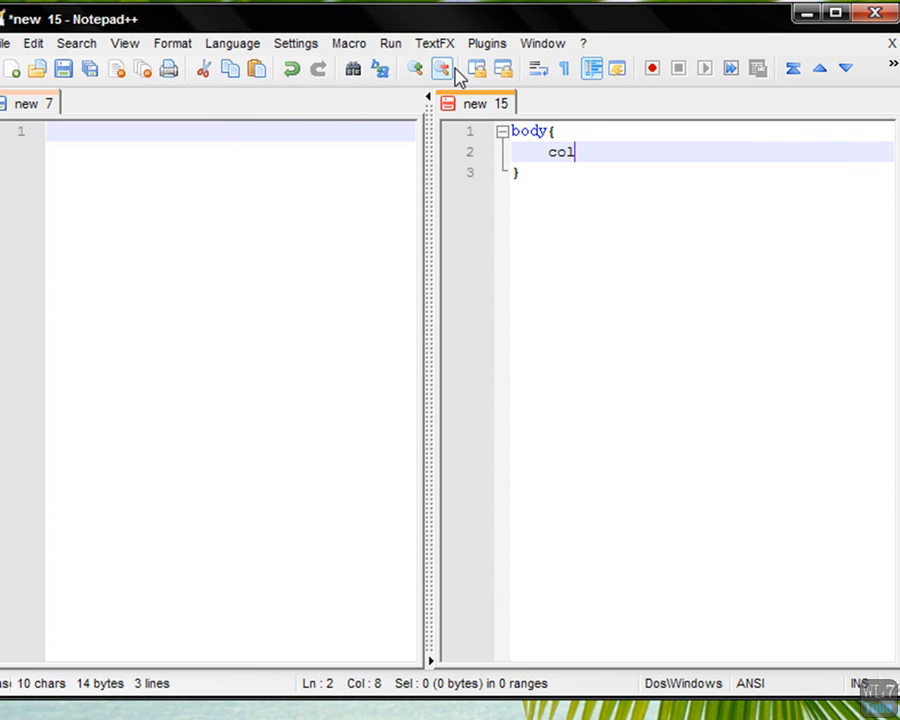
type("or:;")
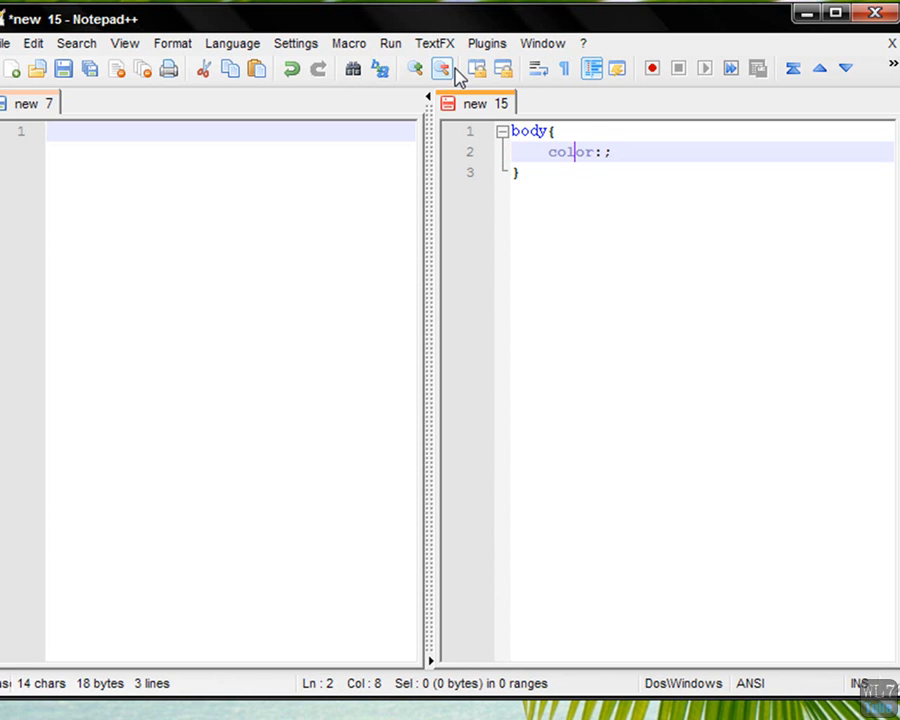
mouse_move(551, 160)
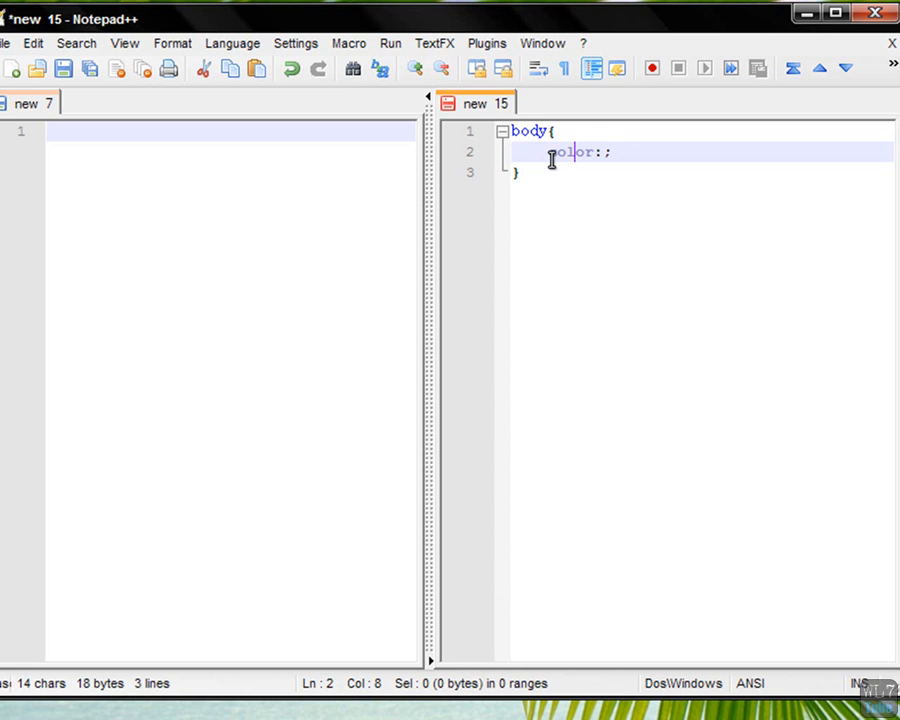
key("ctrl+a")
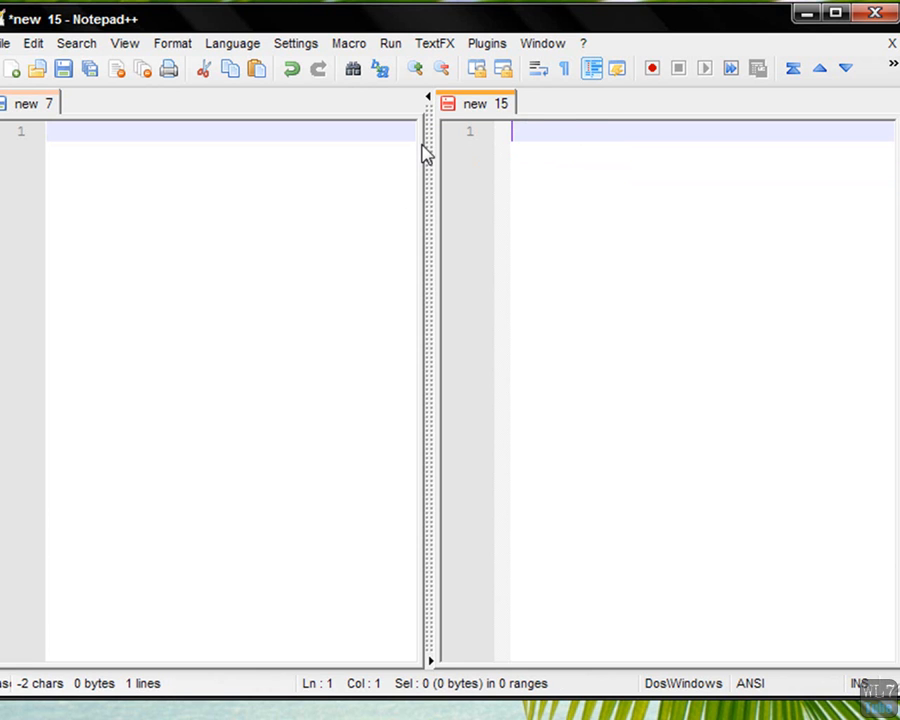
mouse_move(458, 262)
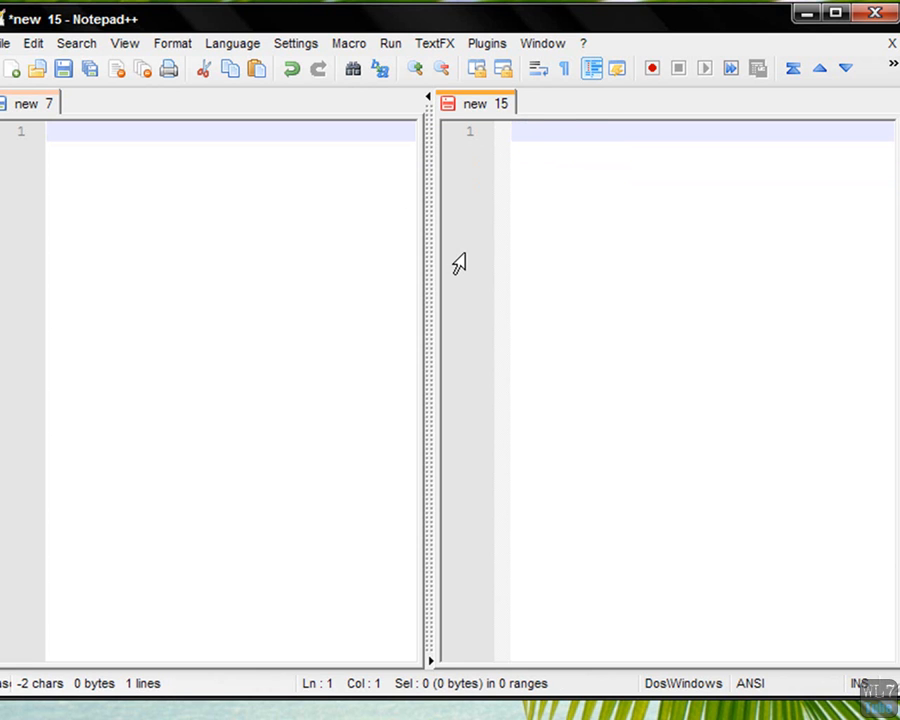
mouse_move(428, 303)
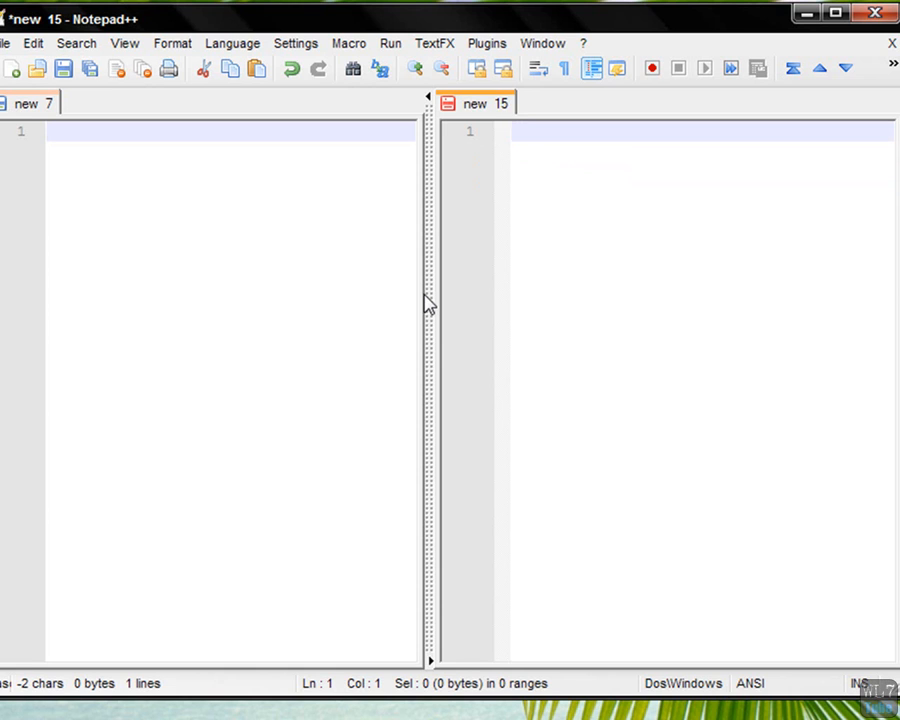